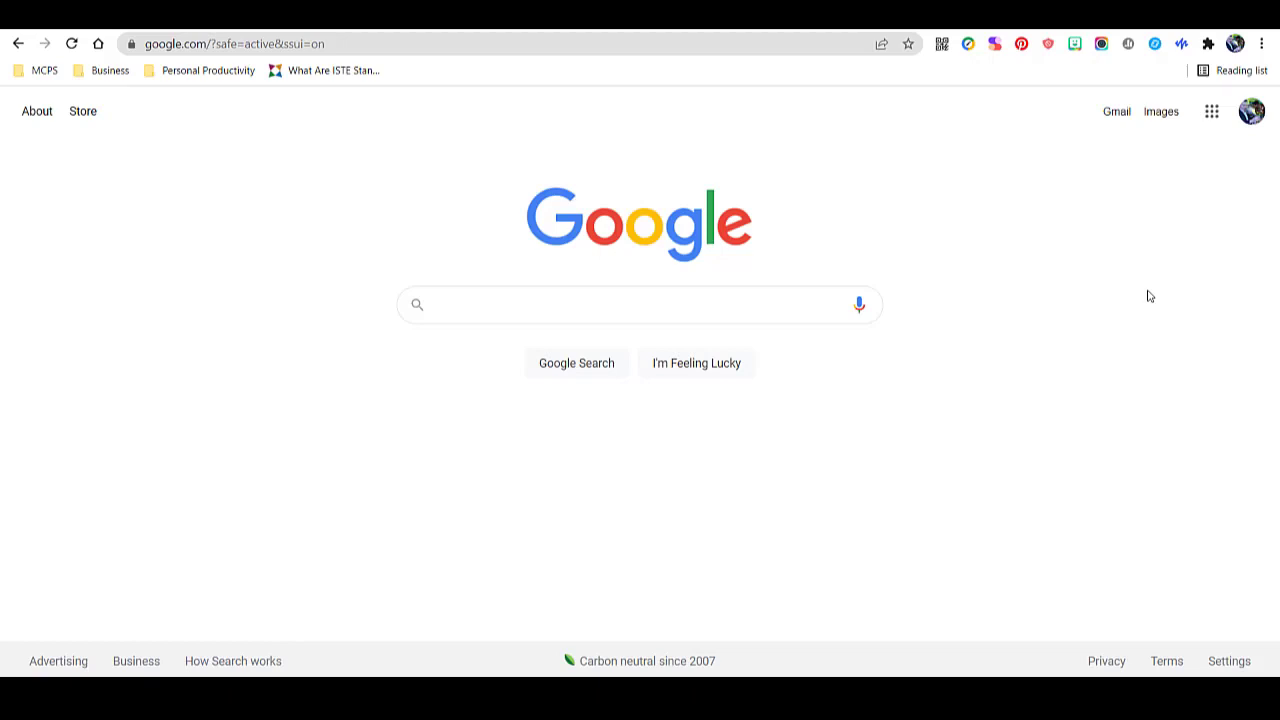
- Navigate from the address bar to the To Do List document in Google Docs
left_click(240, 44)
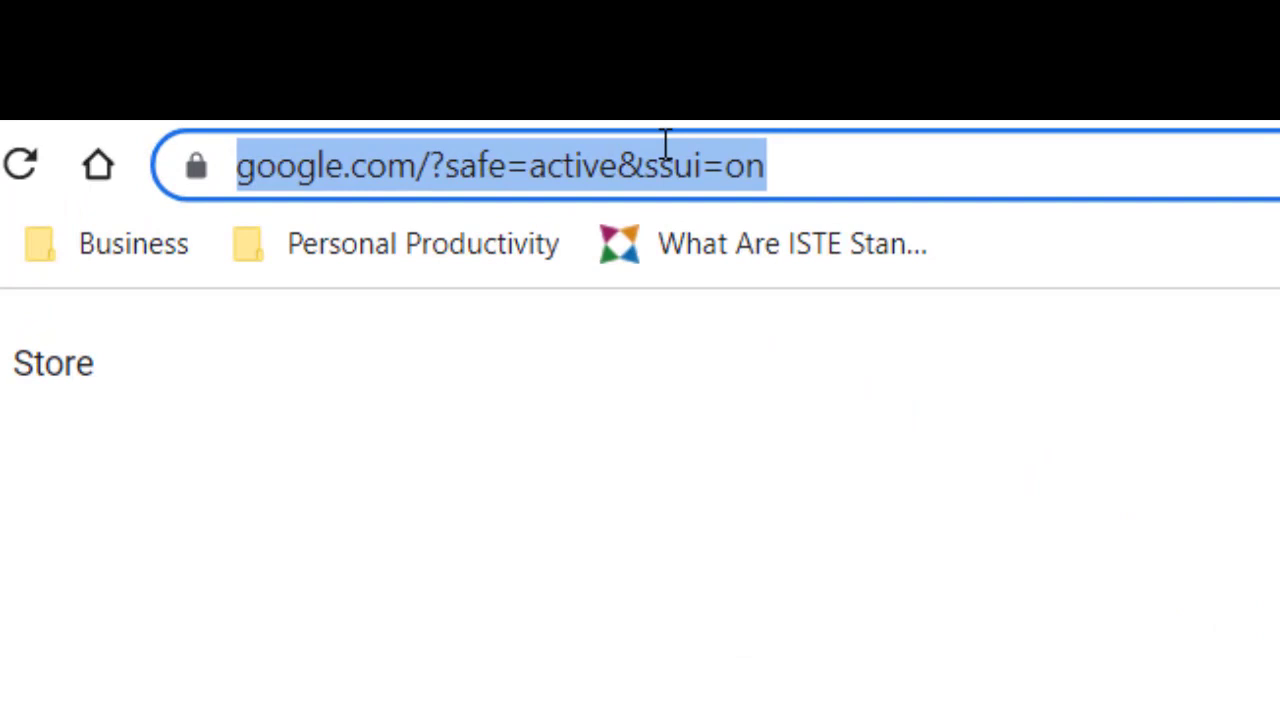
type("docs")
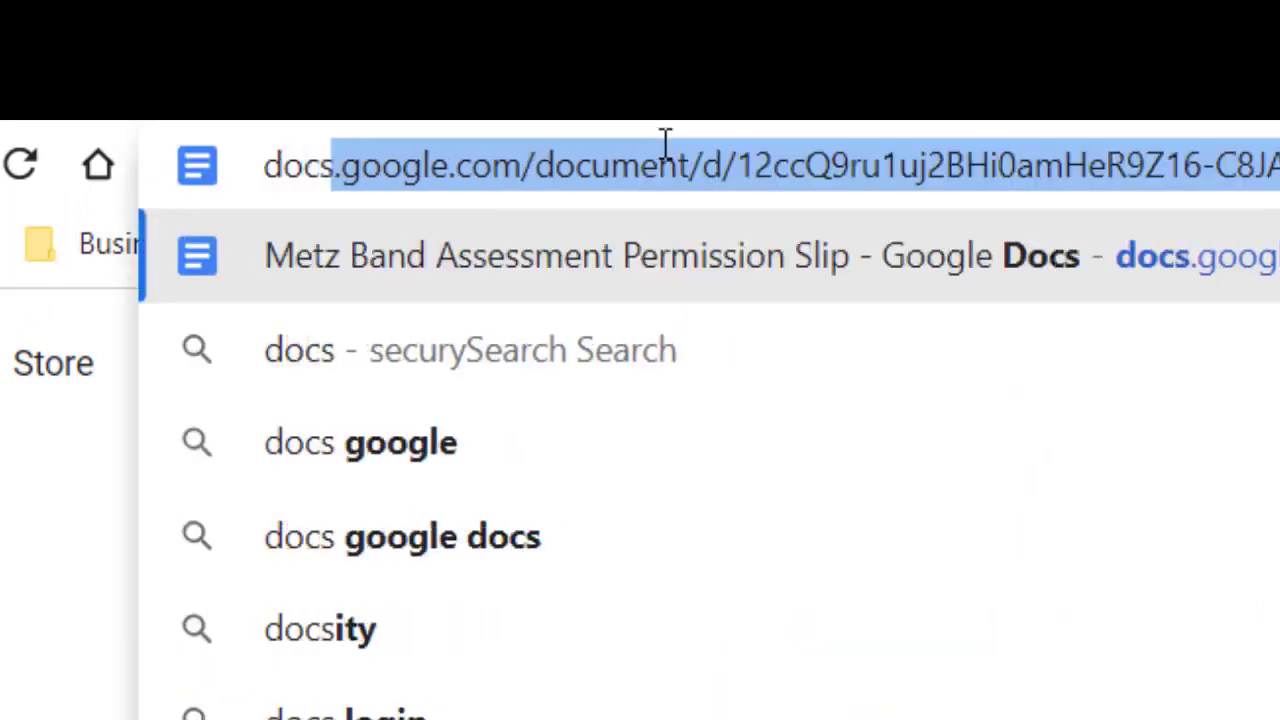
type("doc.")
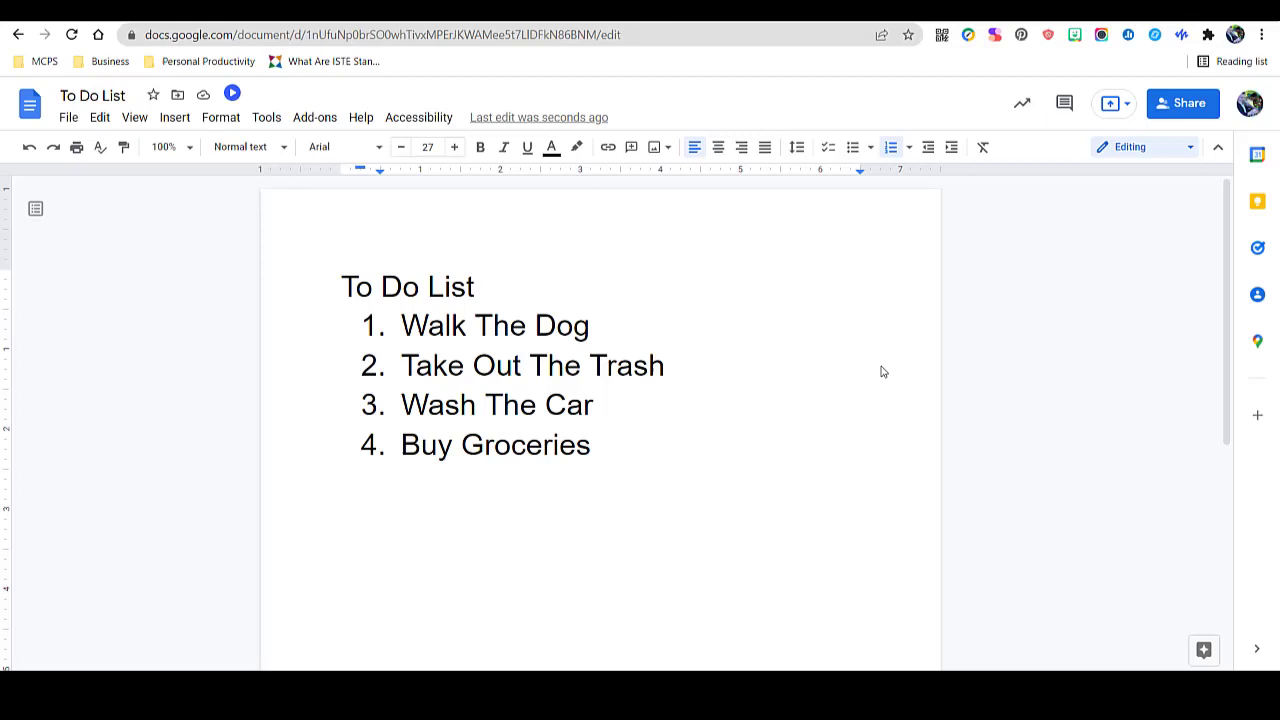
mouse_move(882, 368)
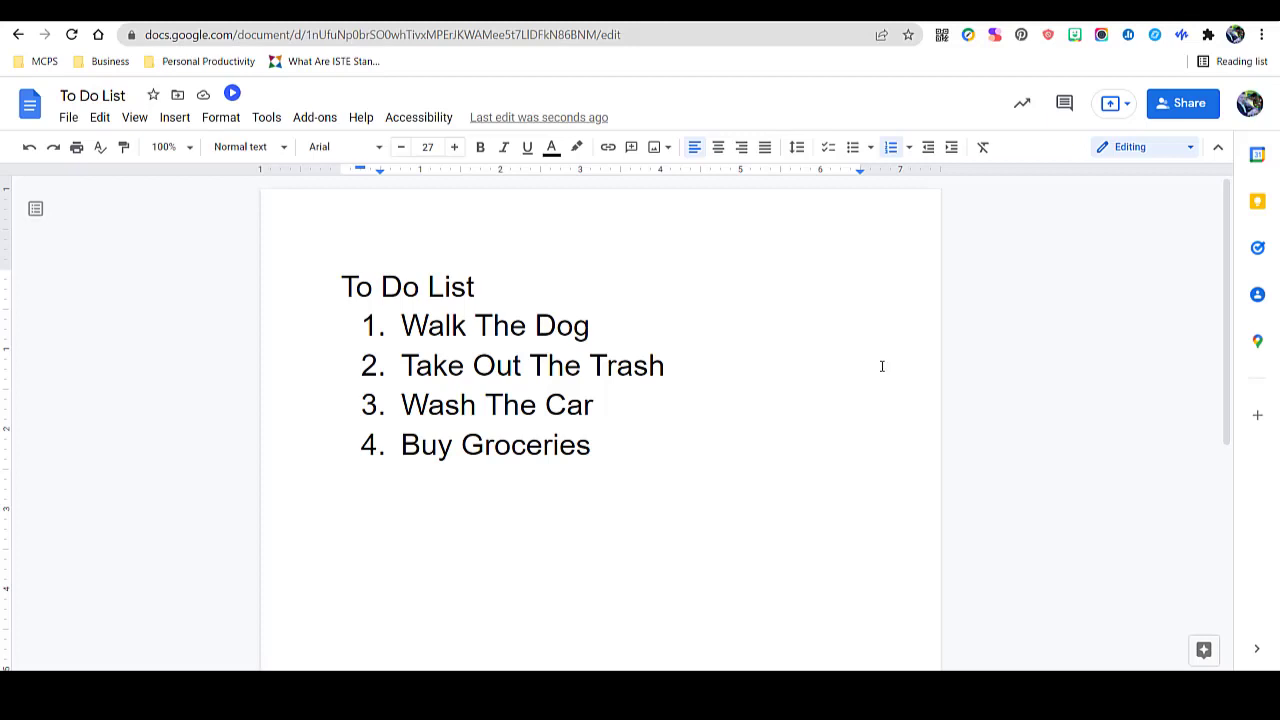
mouse_move(656, 328)
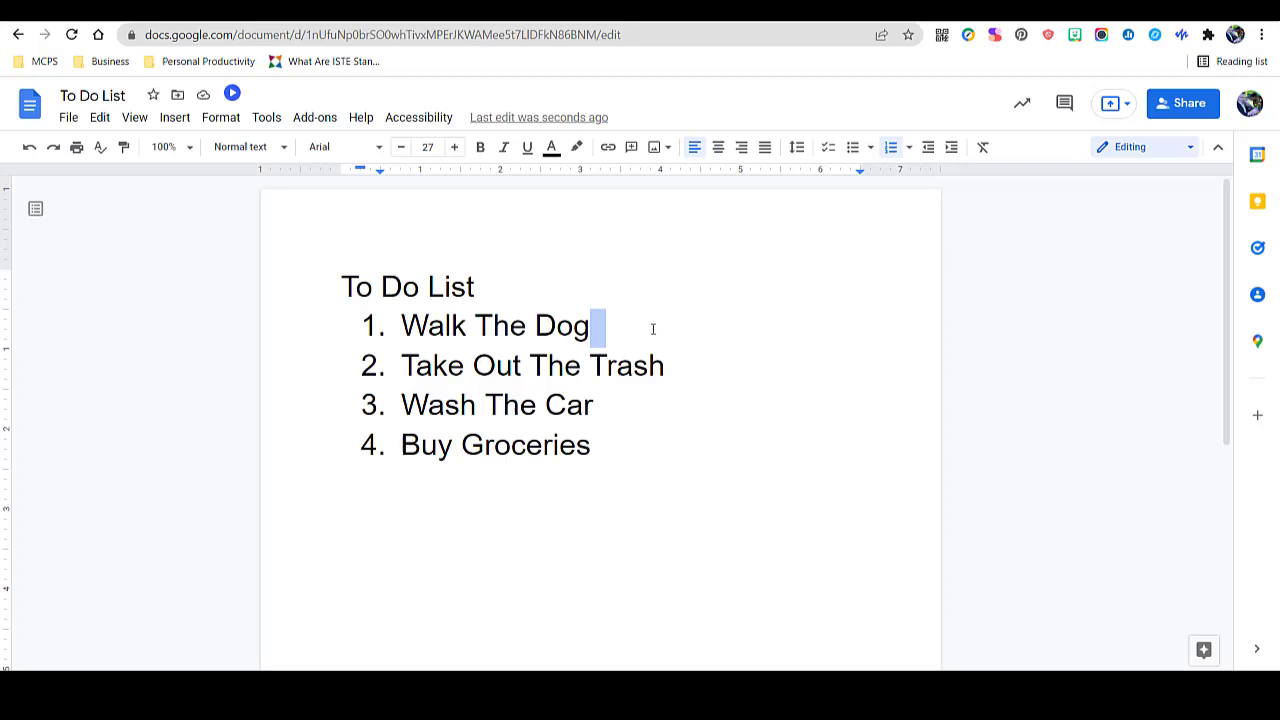
left_click(592, 324)
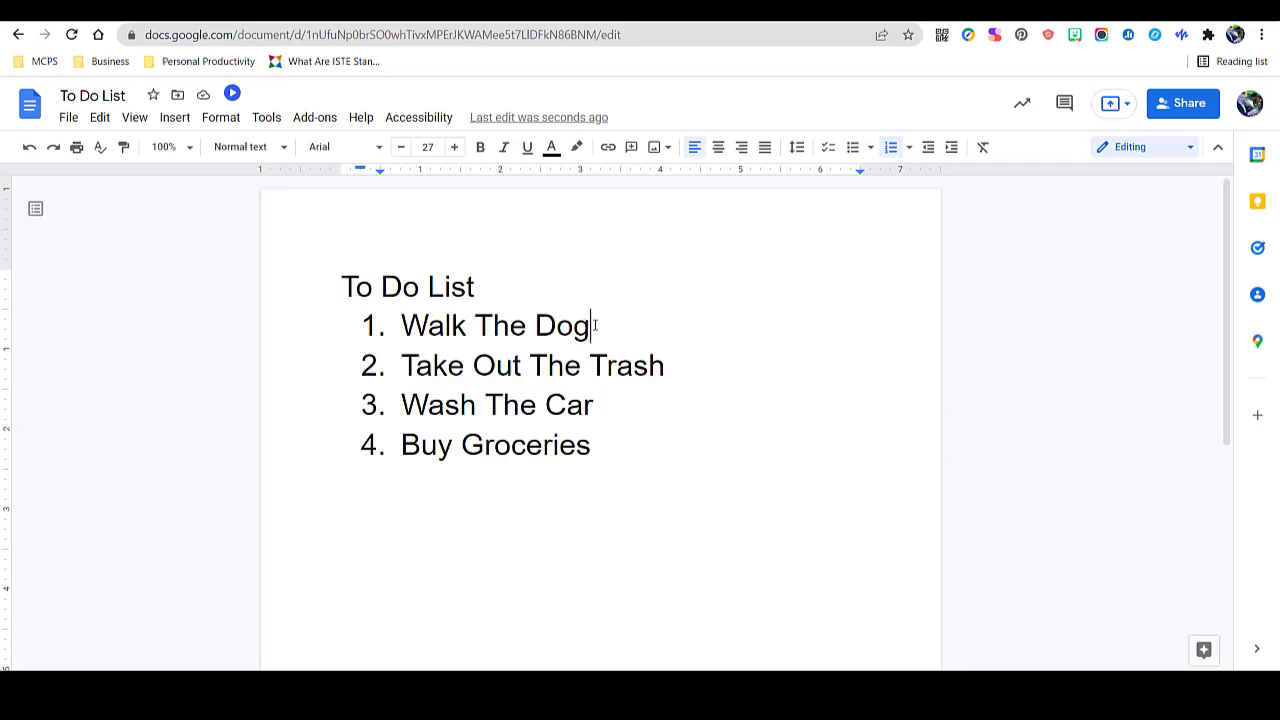
mouse_move(632, 148)
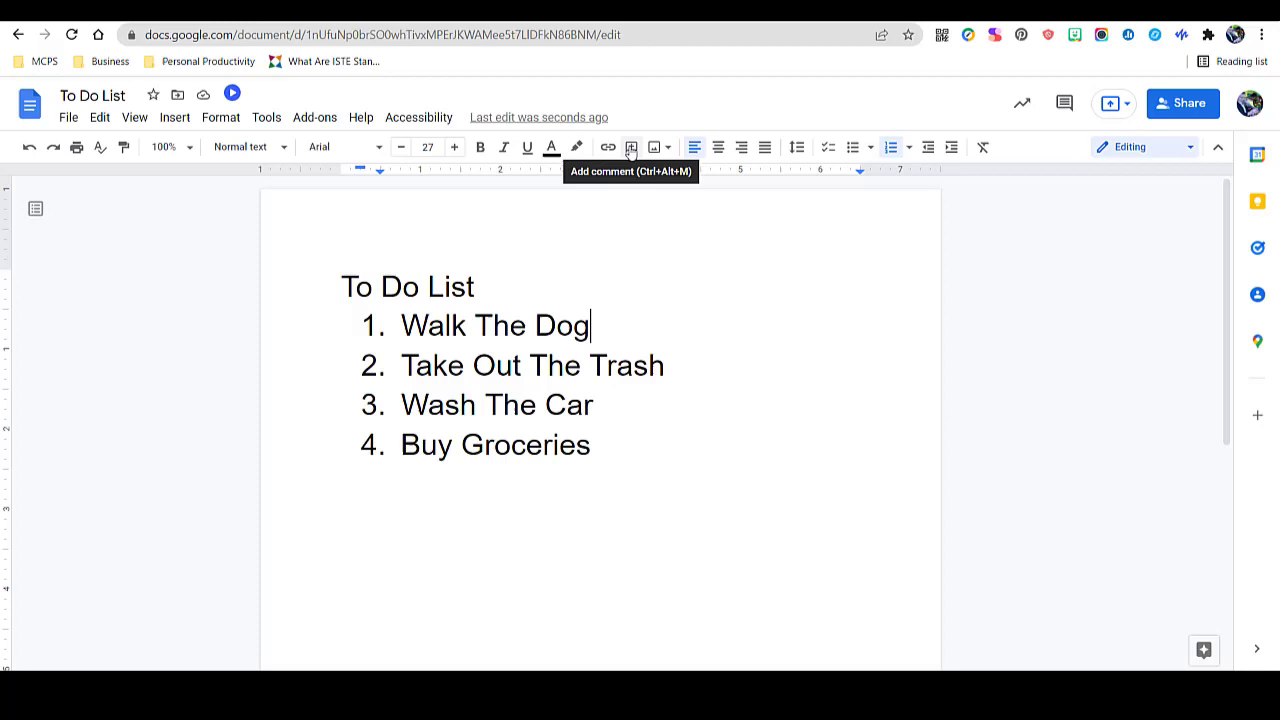
left_click(632, 148)
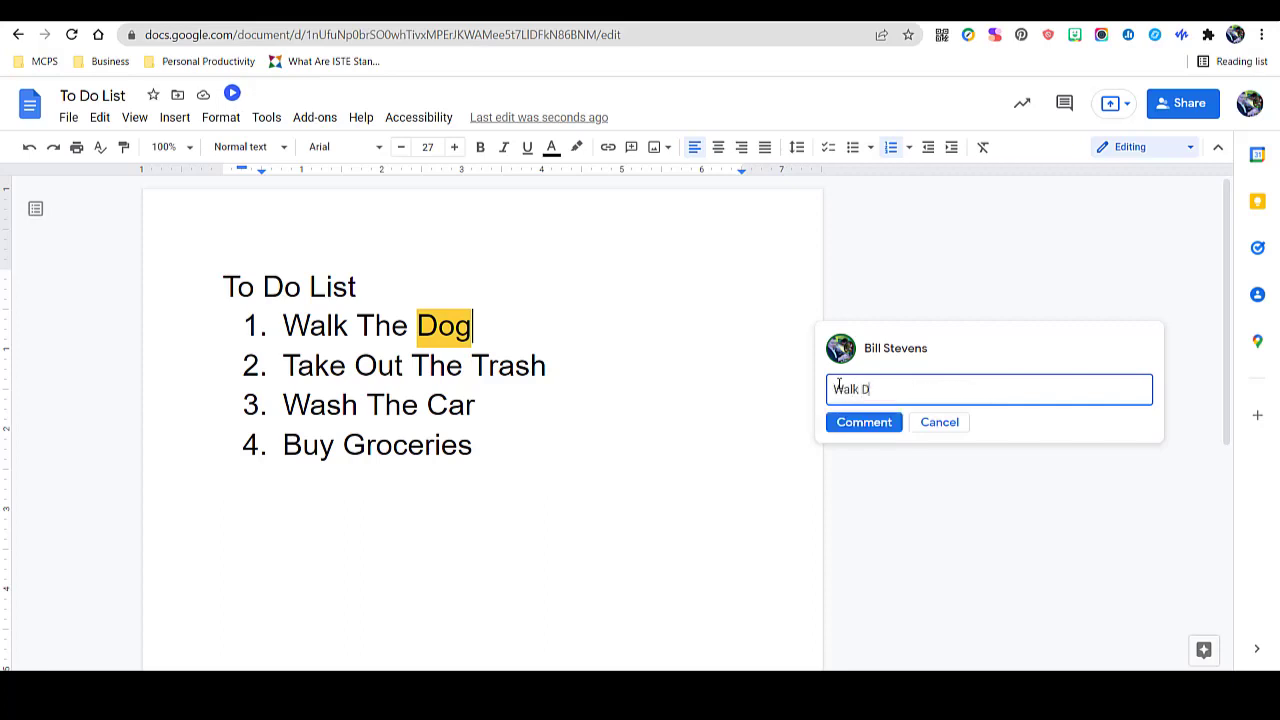
type("og")
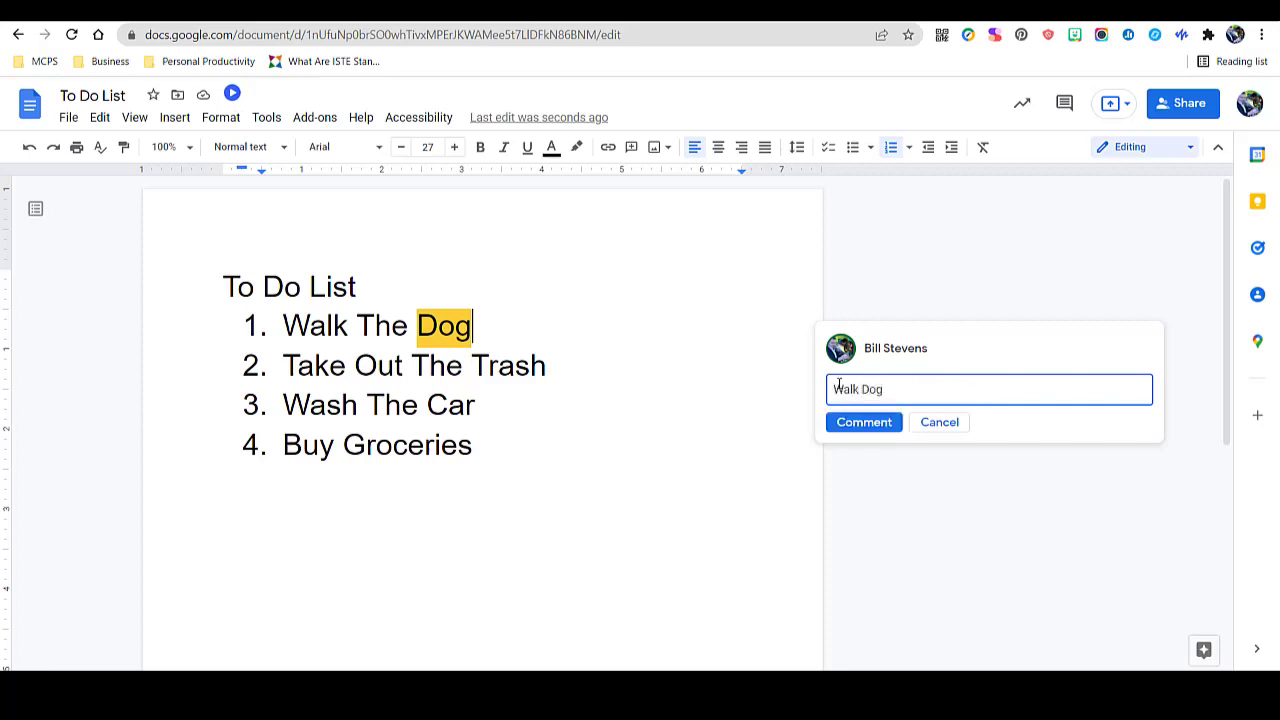
type("@")
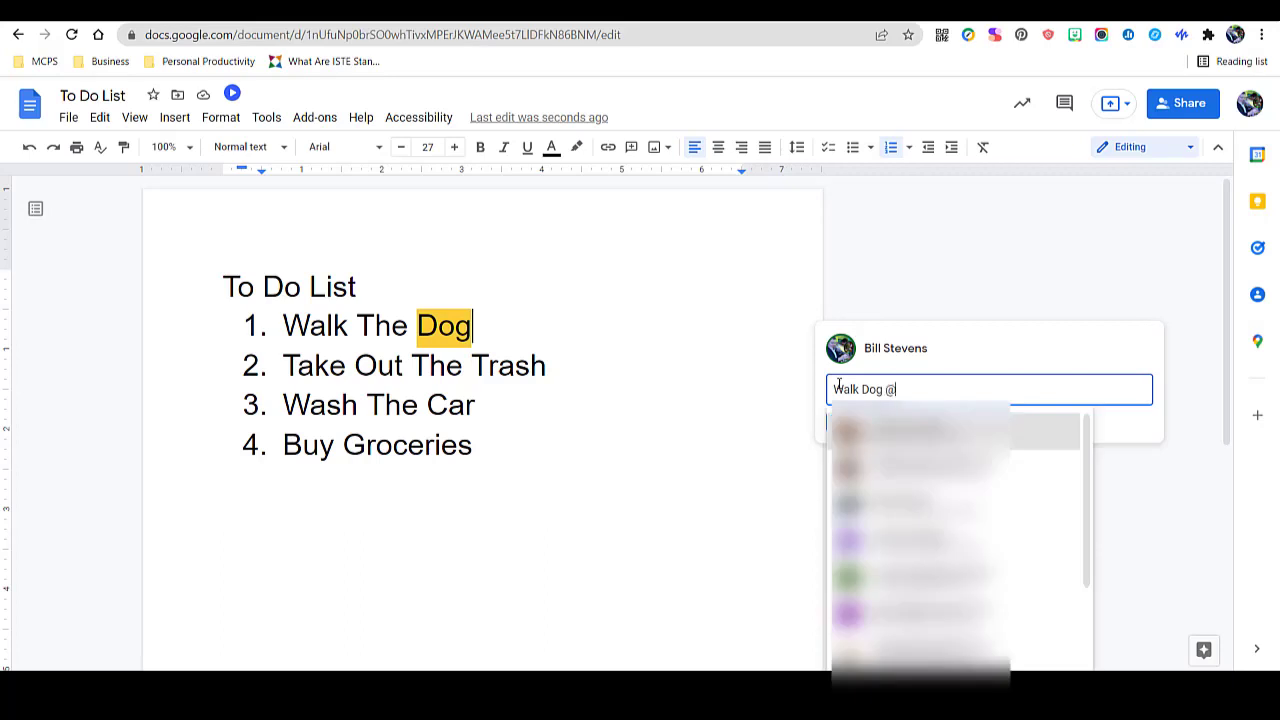
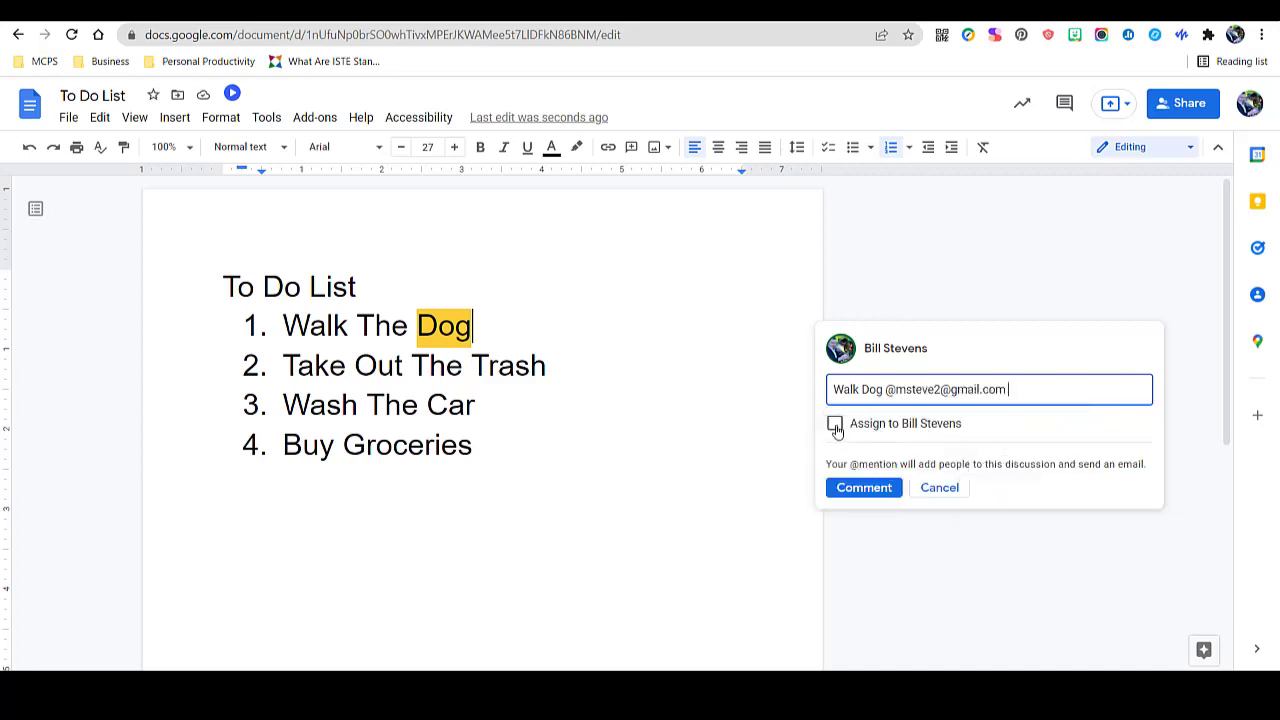
left_click(836, 424)
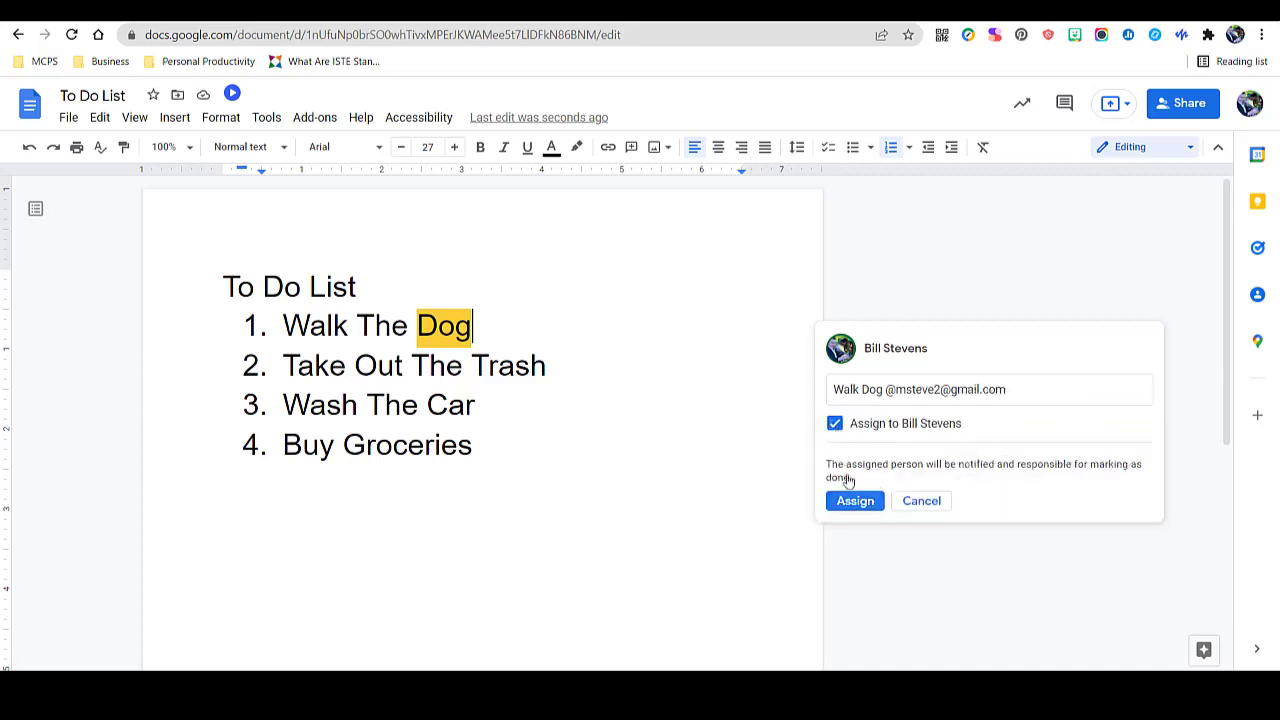
left_click(854, 500)
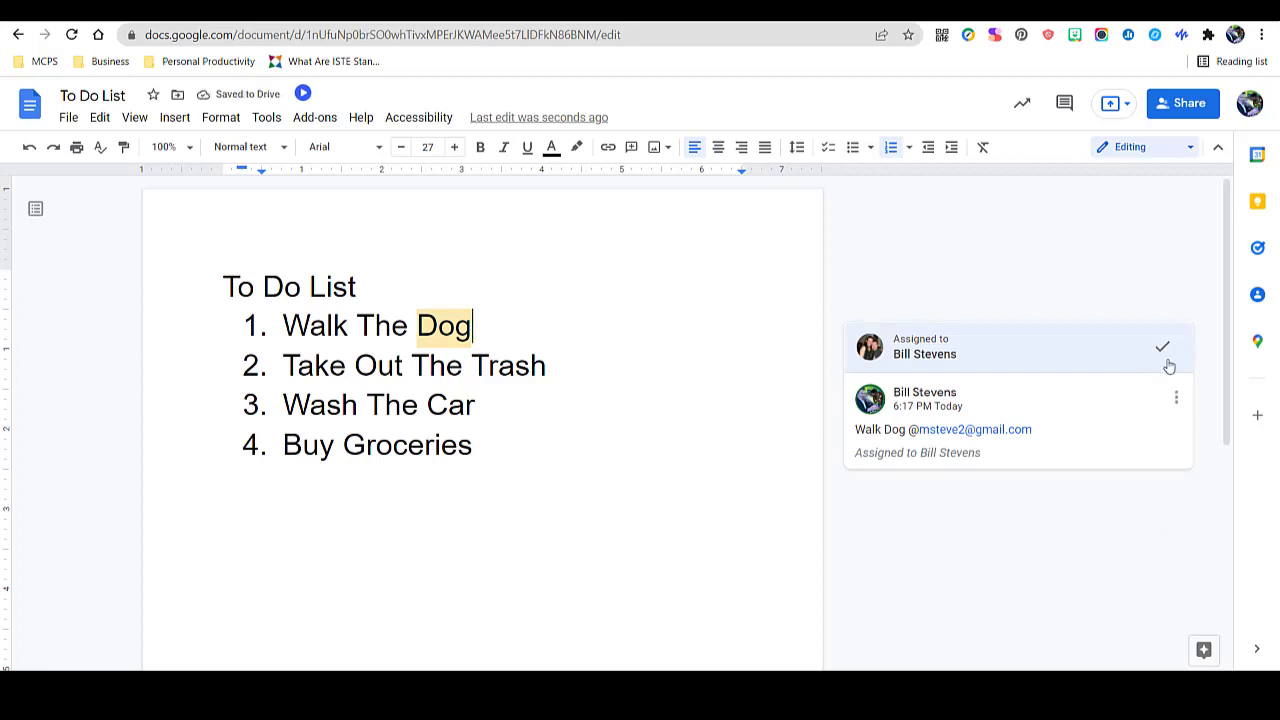
mouse_move(1164, 356)
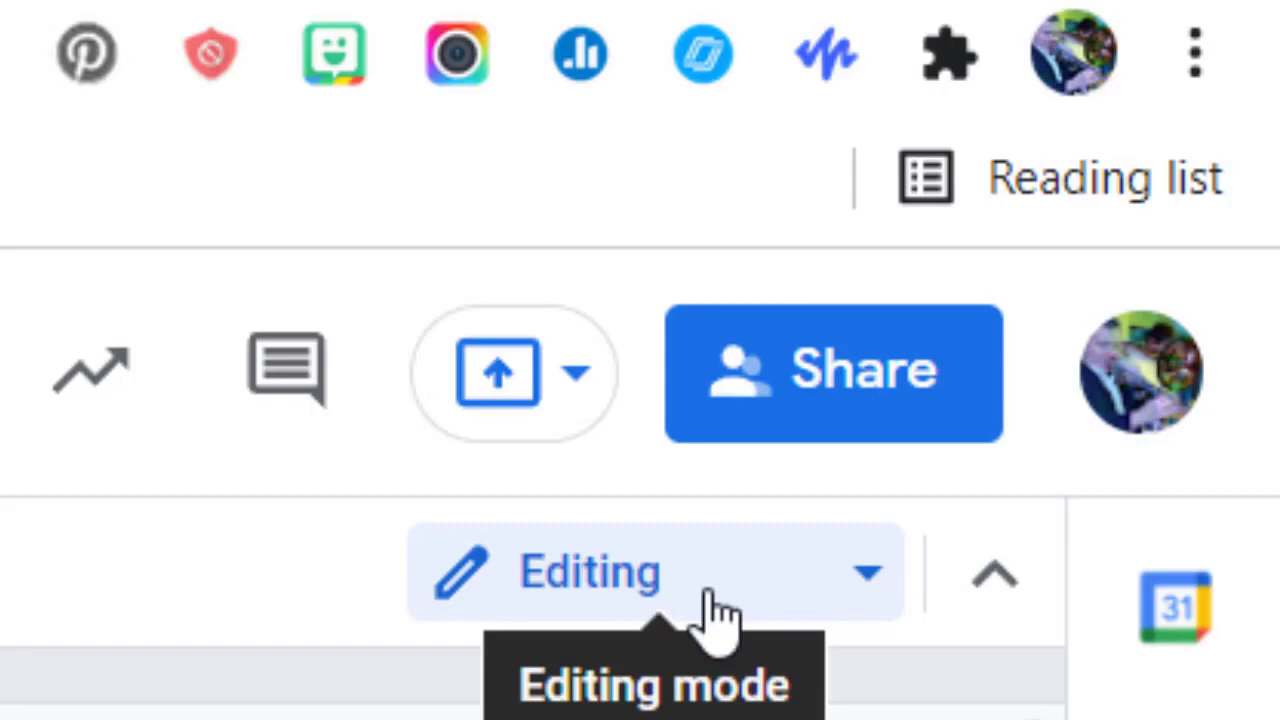
- Switch the document's editing mode to Suggesting
left_click(1140, 162)
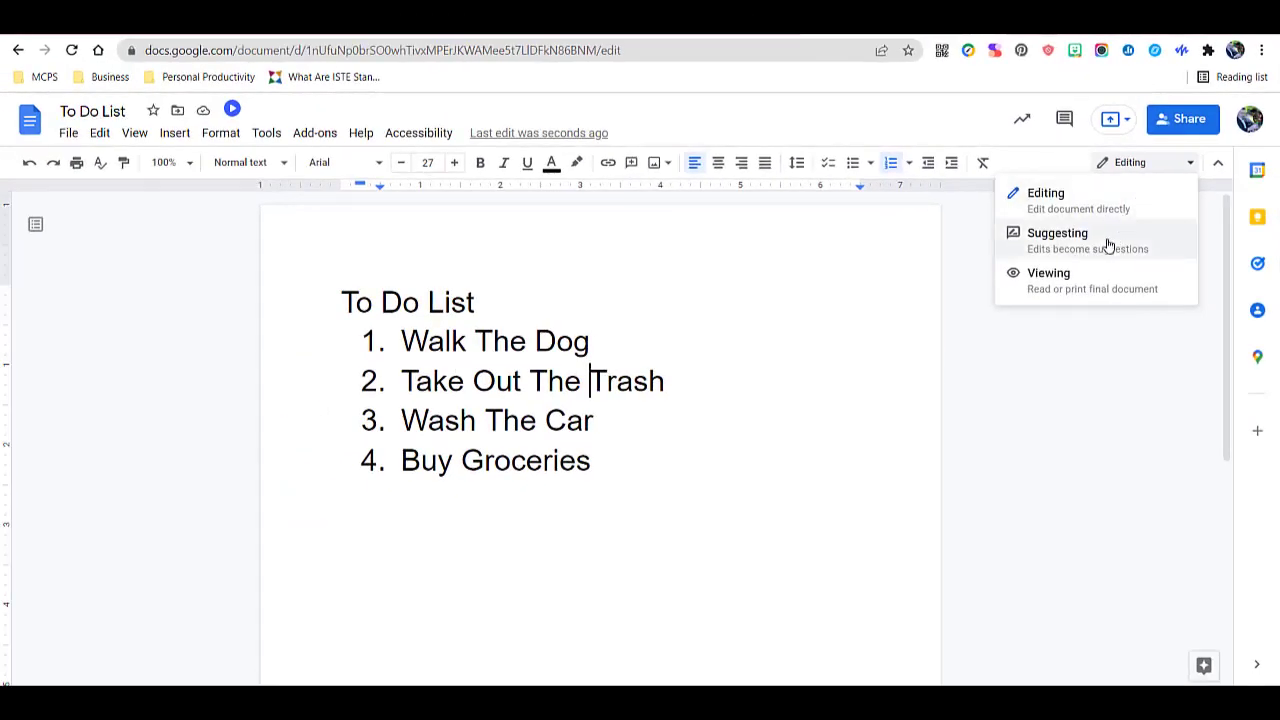
left_click(1056, 232)
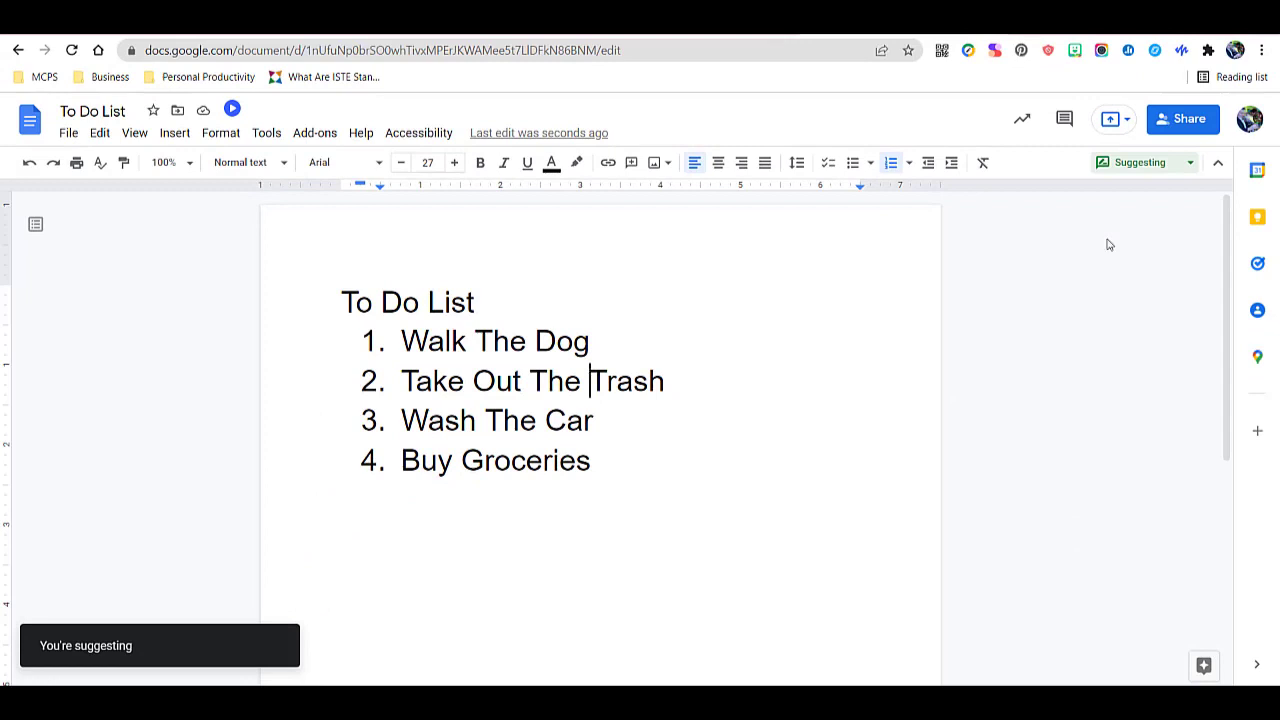
mouse_move(856, 320)
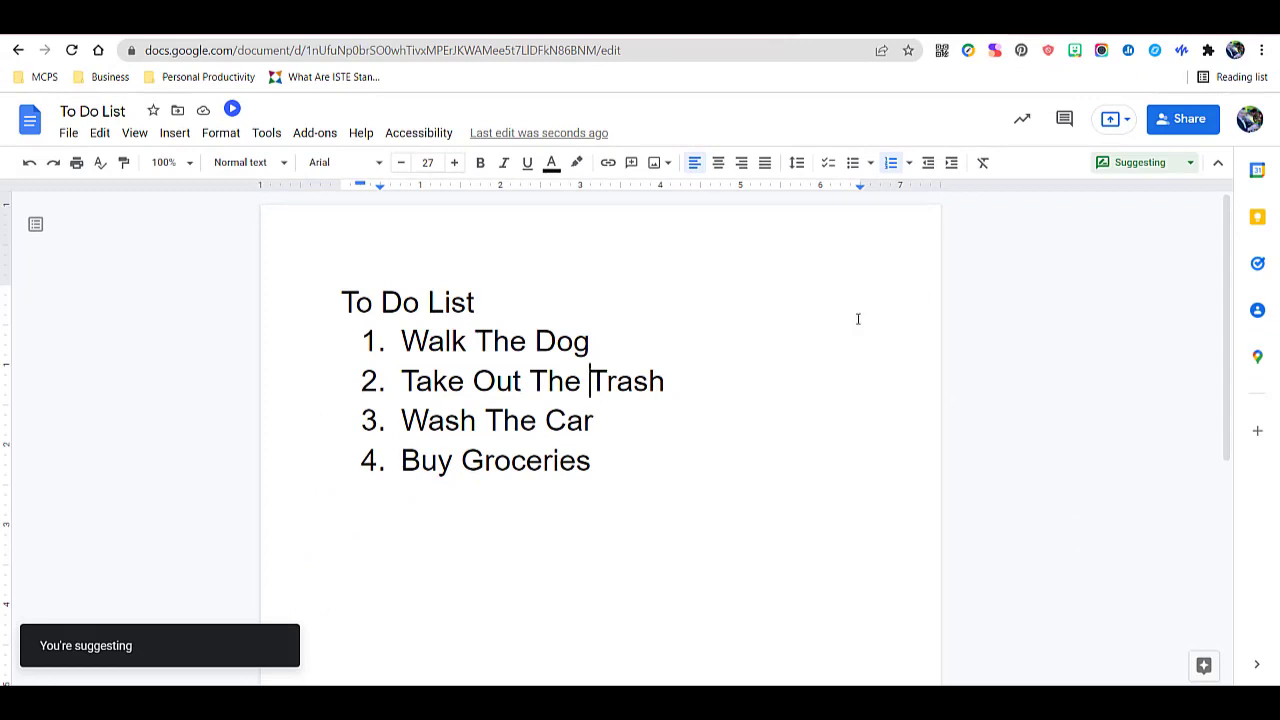
double_click(626, 380)
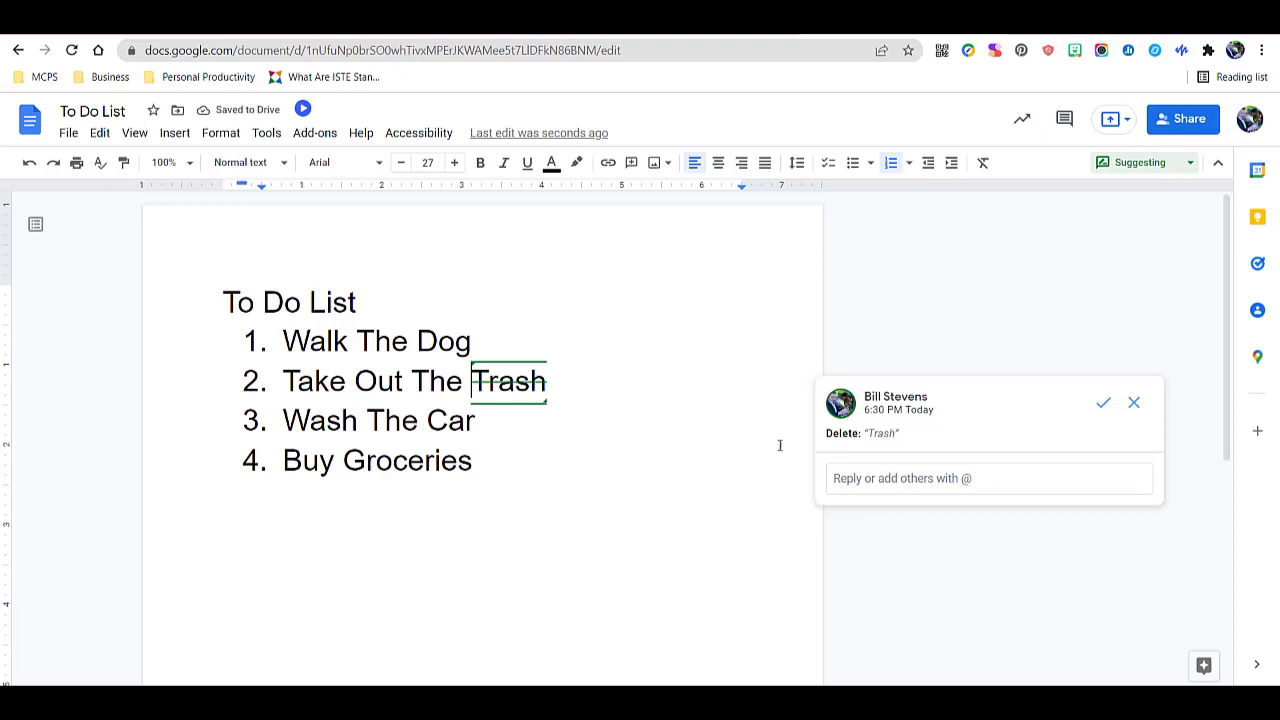
left_click(988, 478)
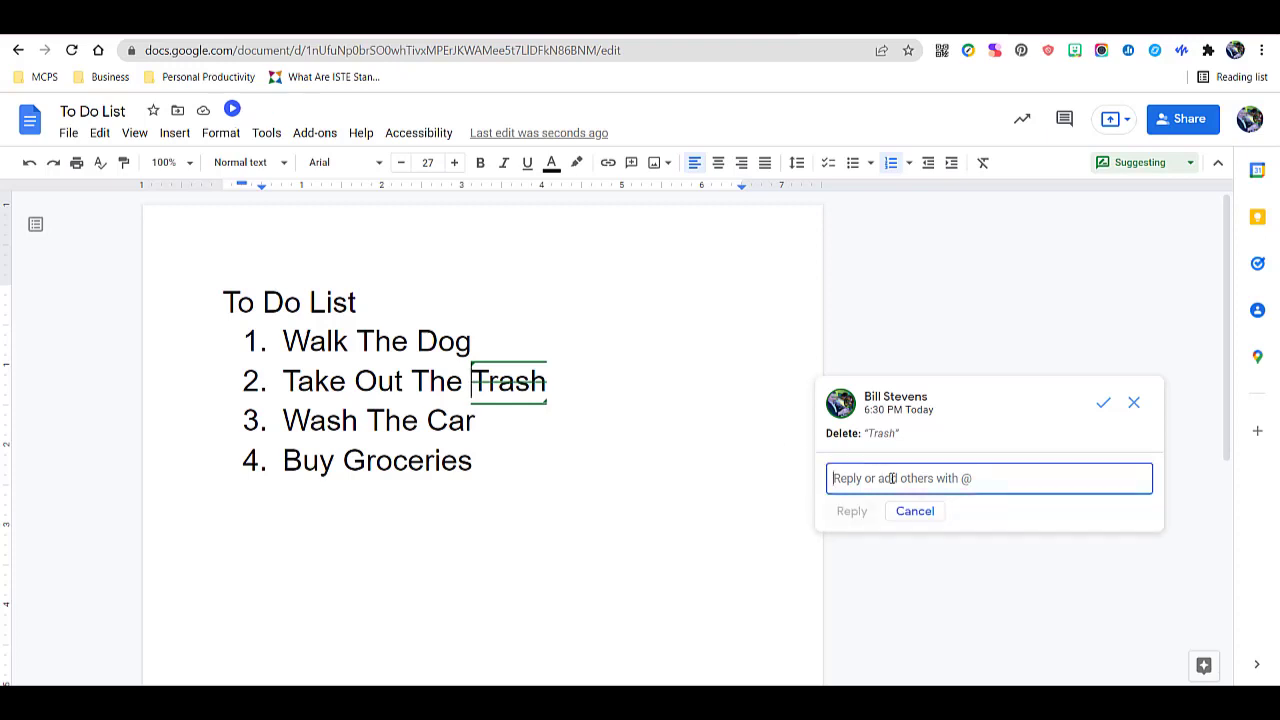
type("@")
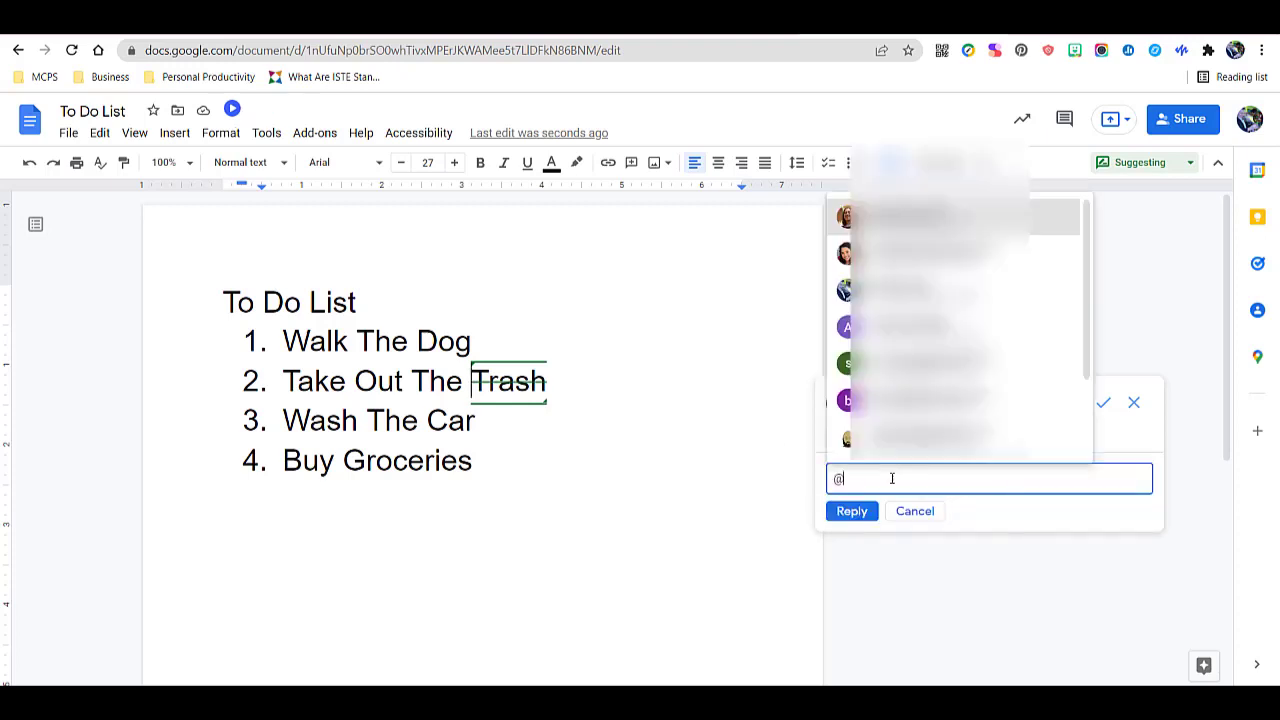
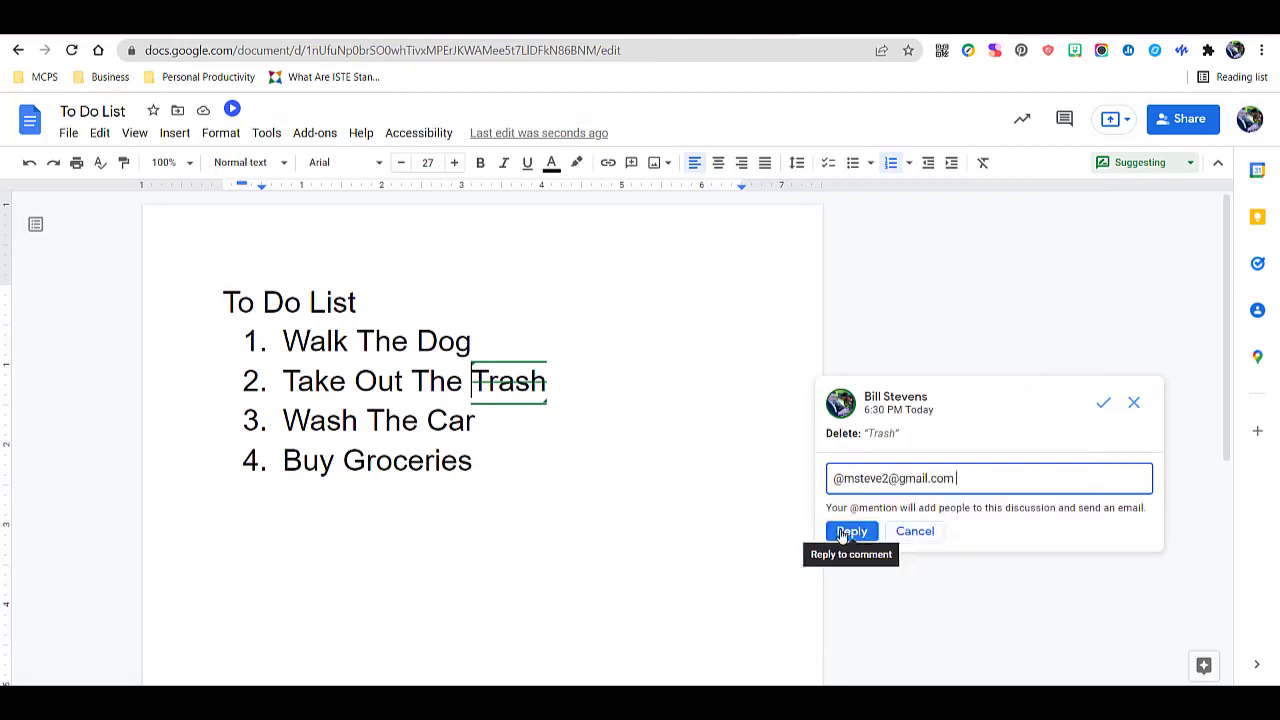
left_click(852, 532)
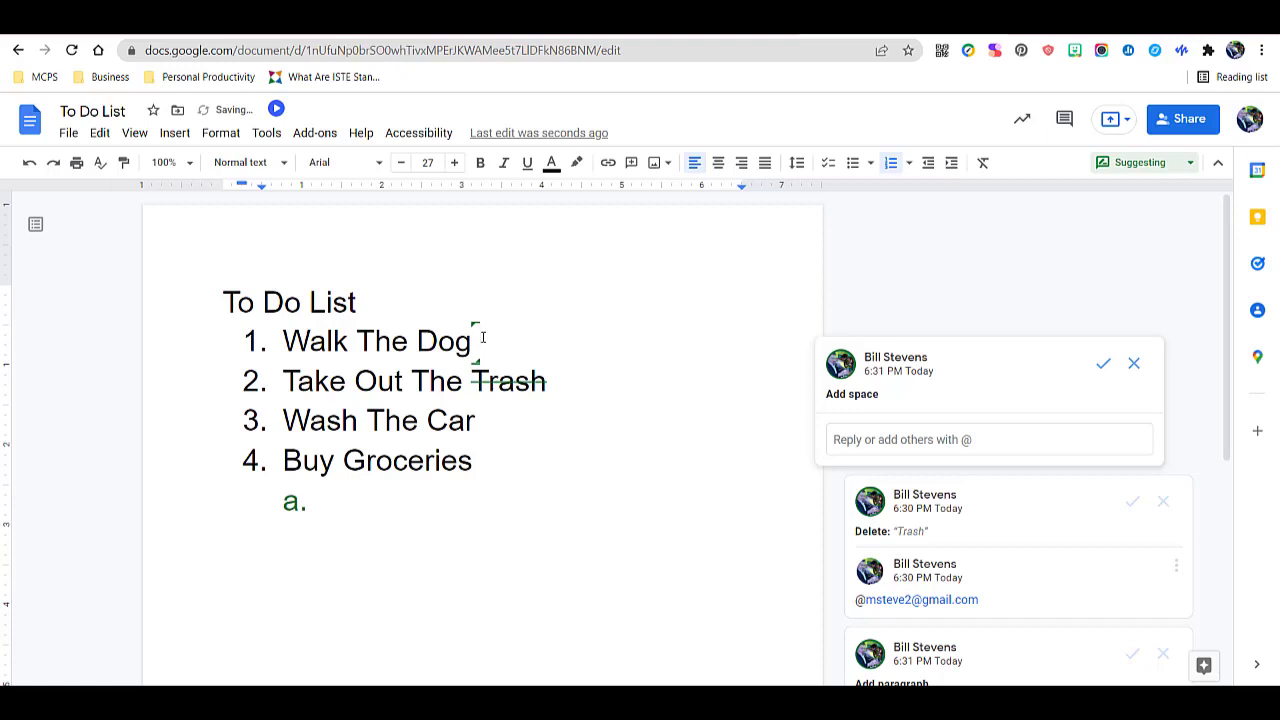
- Suggest adding 'at 6am' after Walk The Dog
type("at 6am")
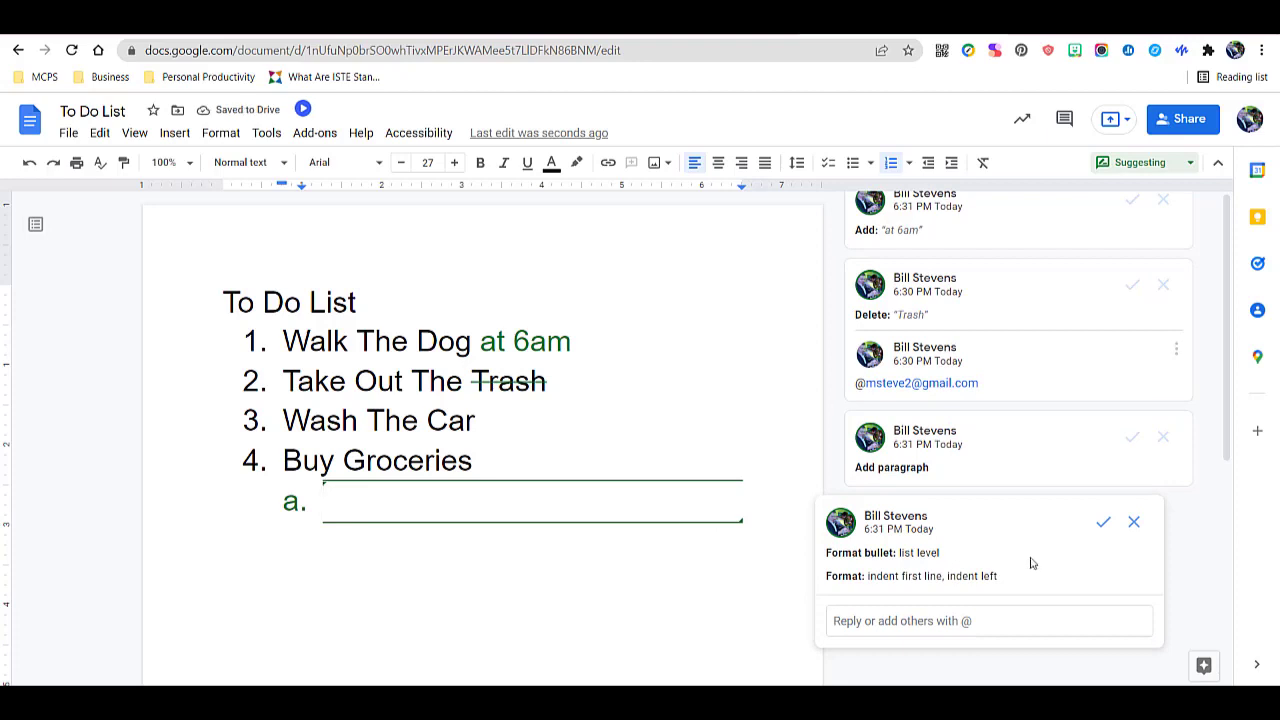
mouse_move(1164, 436)
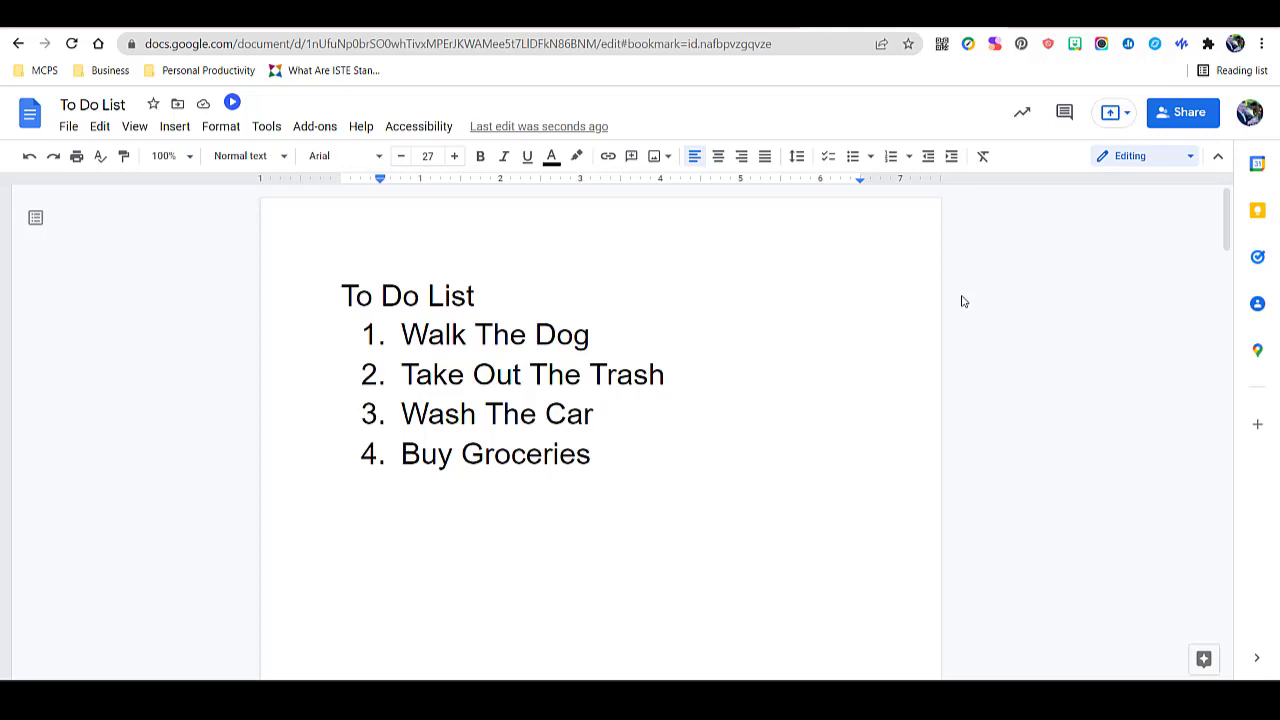
mouse_move(928, 308)
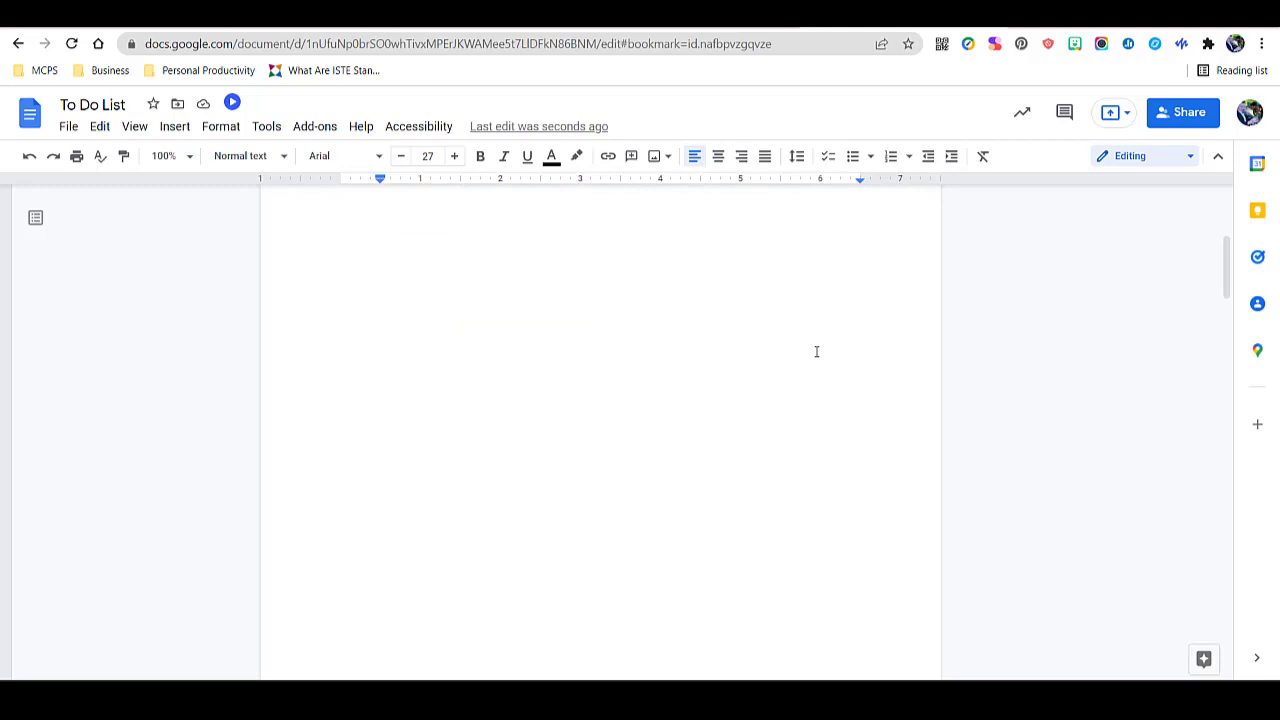
- Scroll down the document until the Page 2 heading is in view
scroll("down", 3)
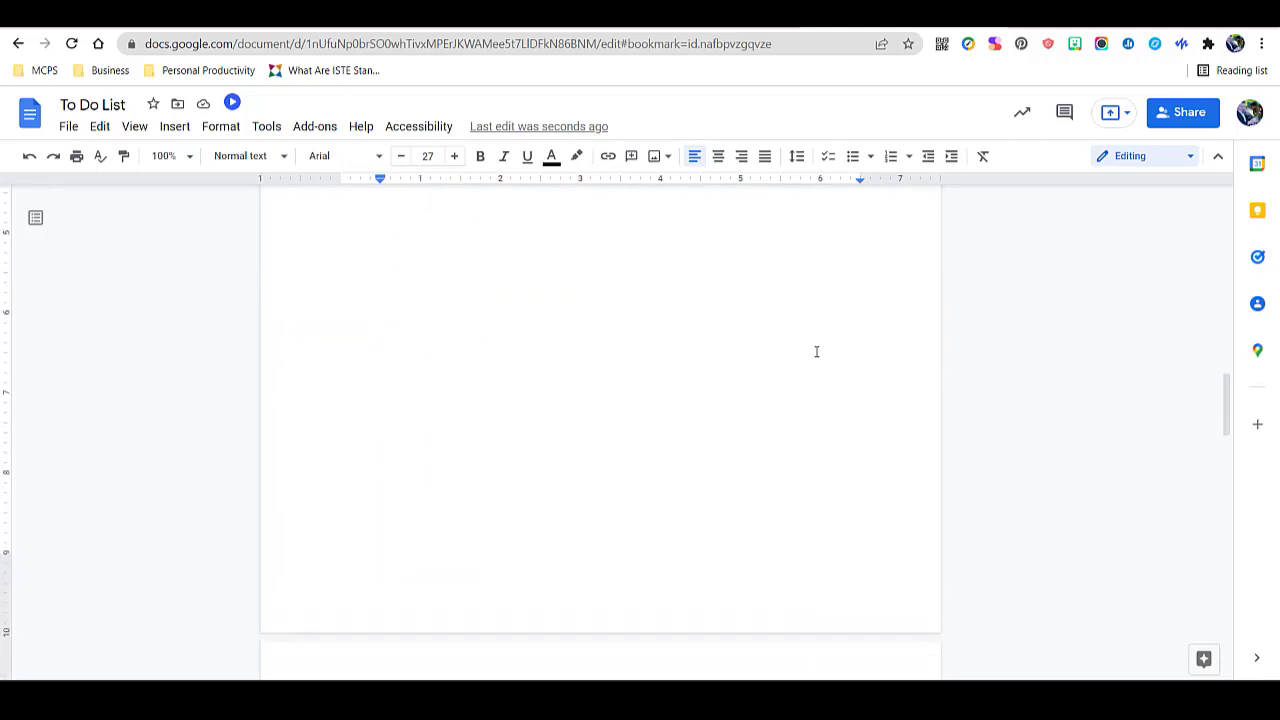
scroll("down", 3)
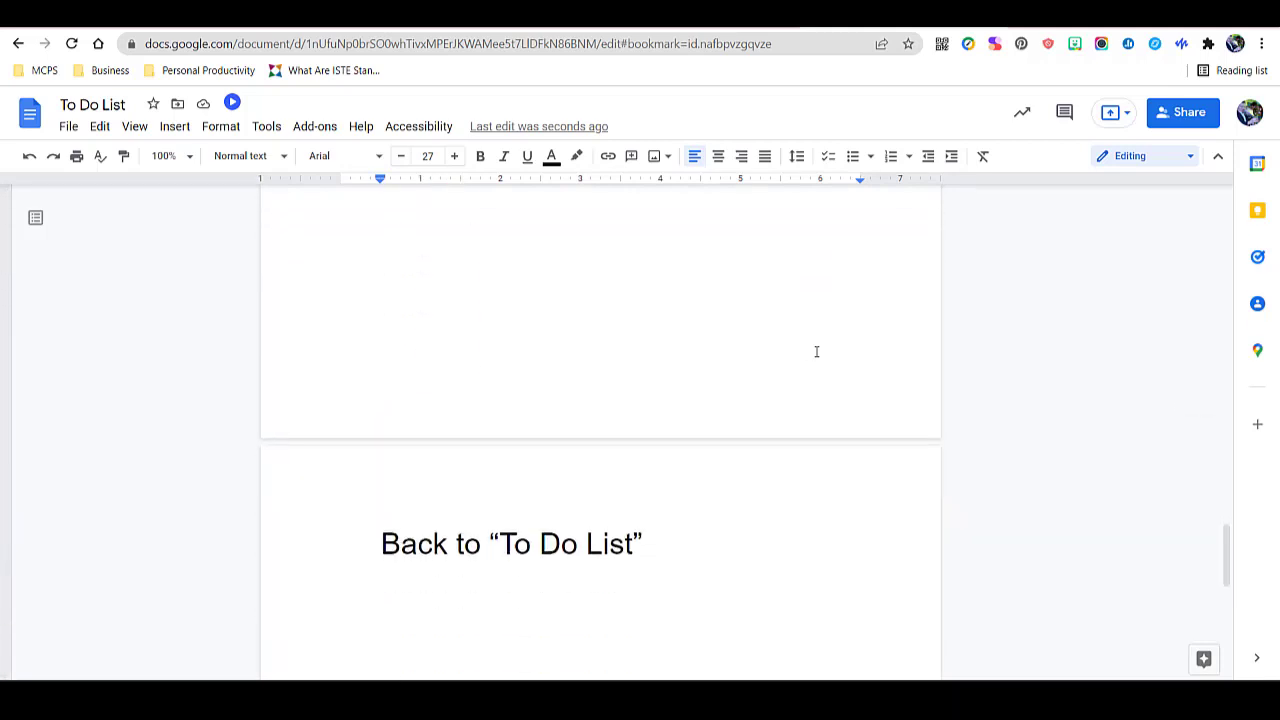
mouse_move(674, 352)
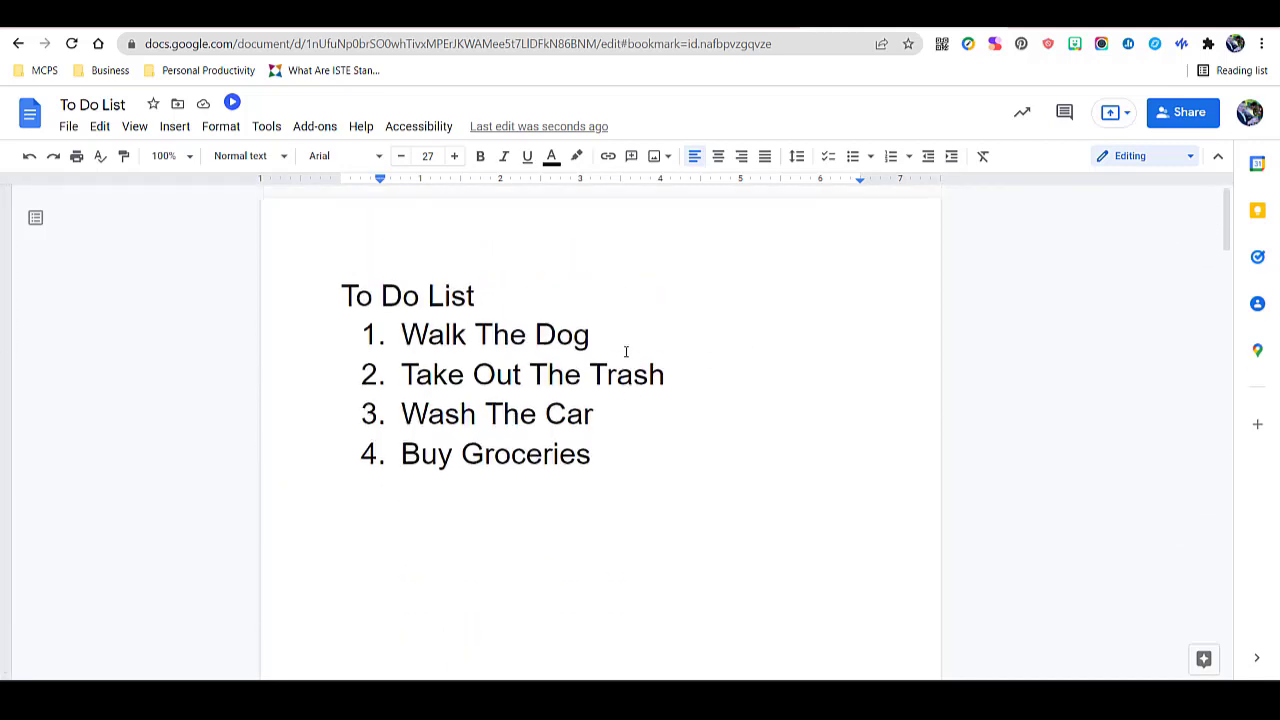
mouse_move(756, 384)
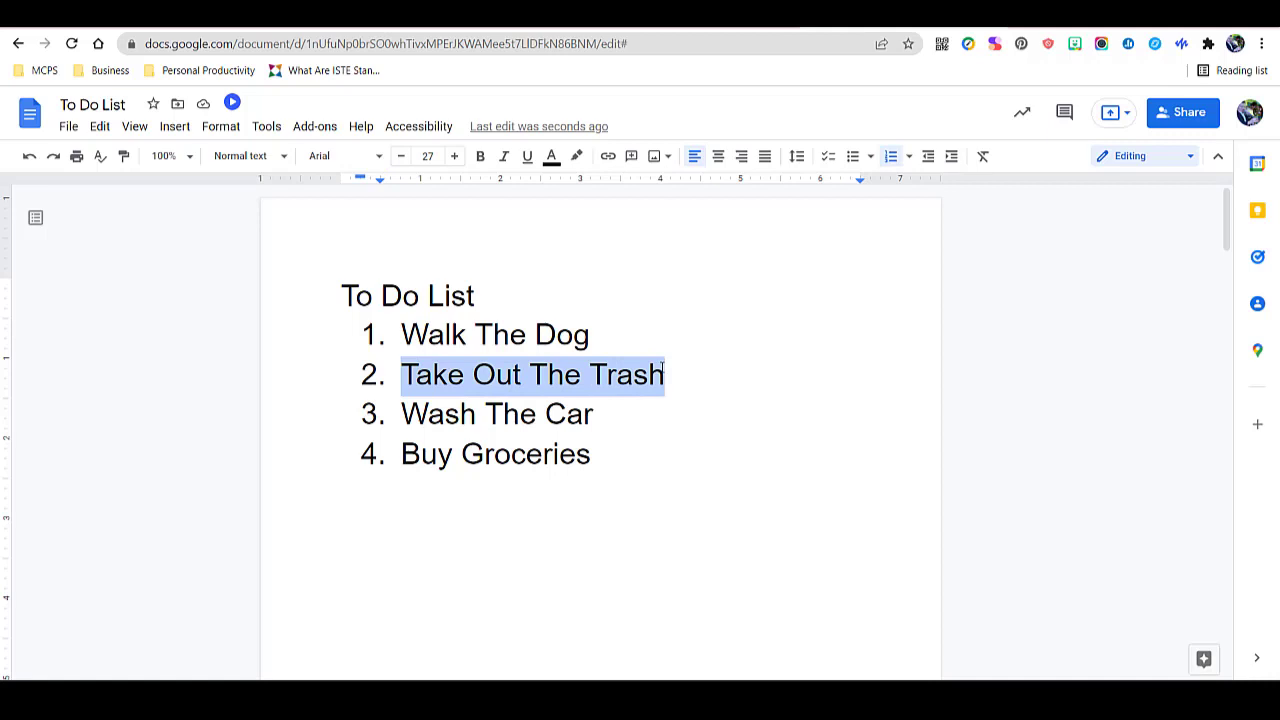
scroll("down", 3)
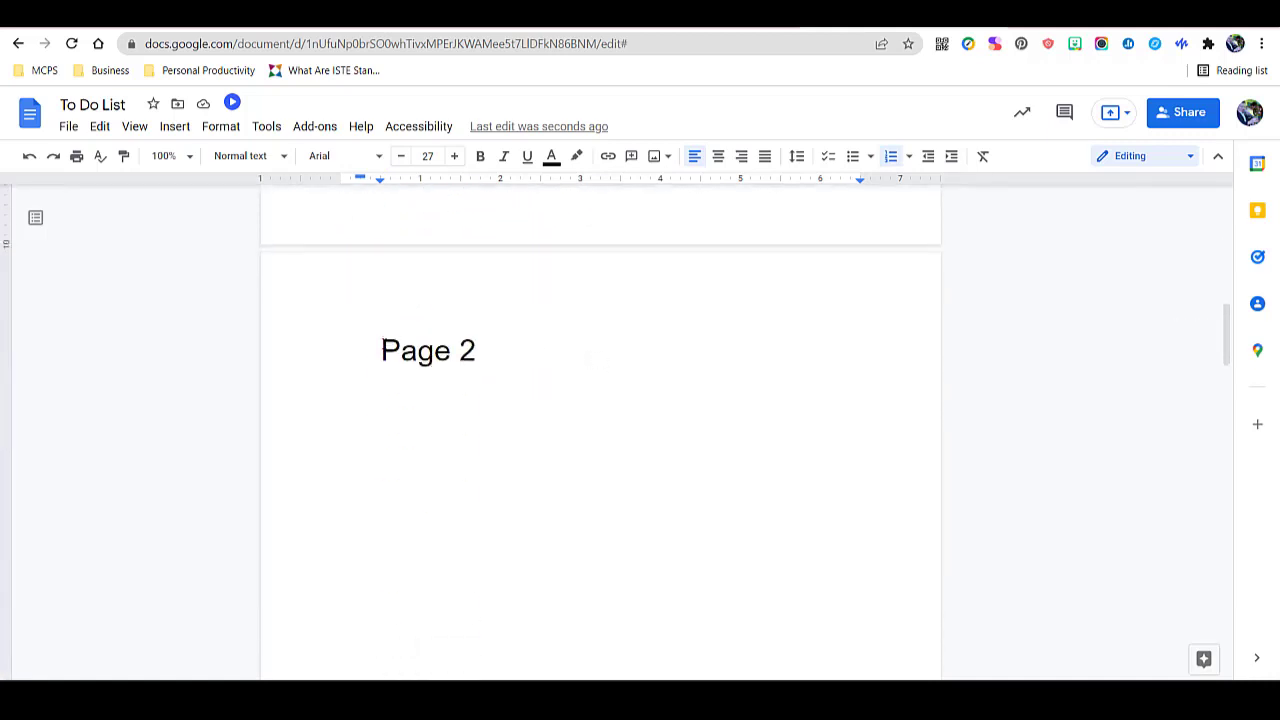
- Insert a bookmark at the Page 2 heading and return to the to-do list
left_click(382, 350)
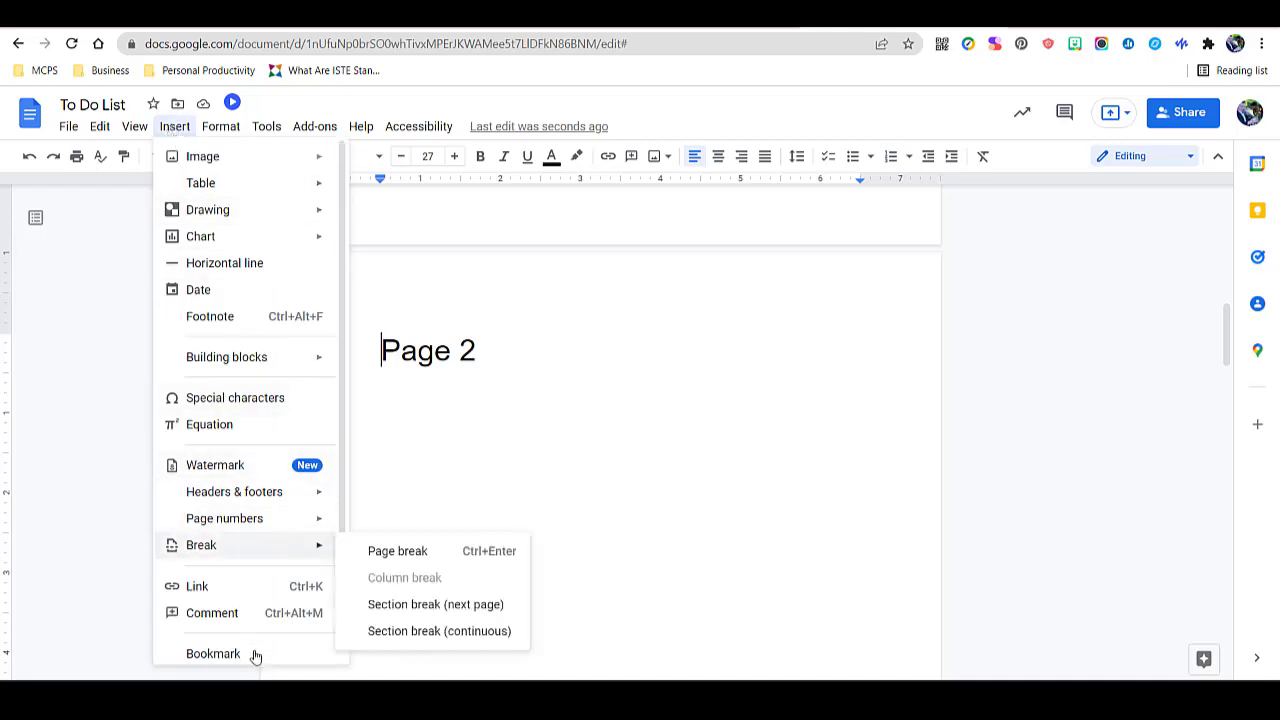
left_click(212, 652)
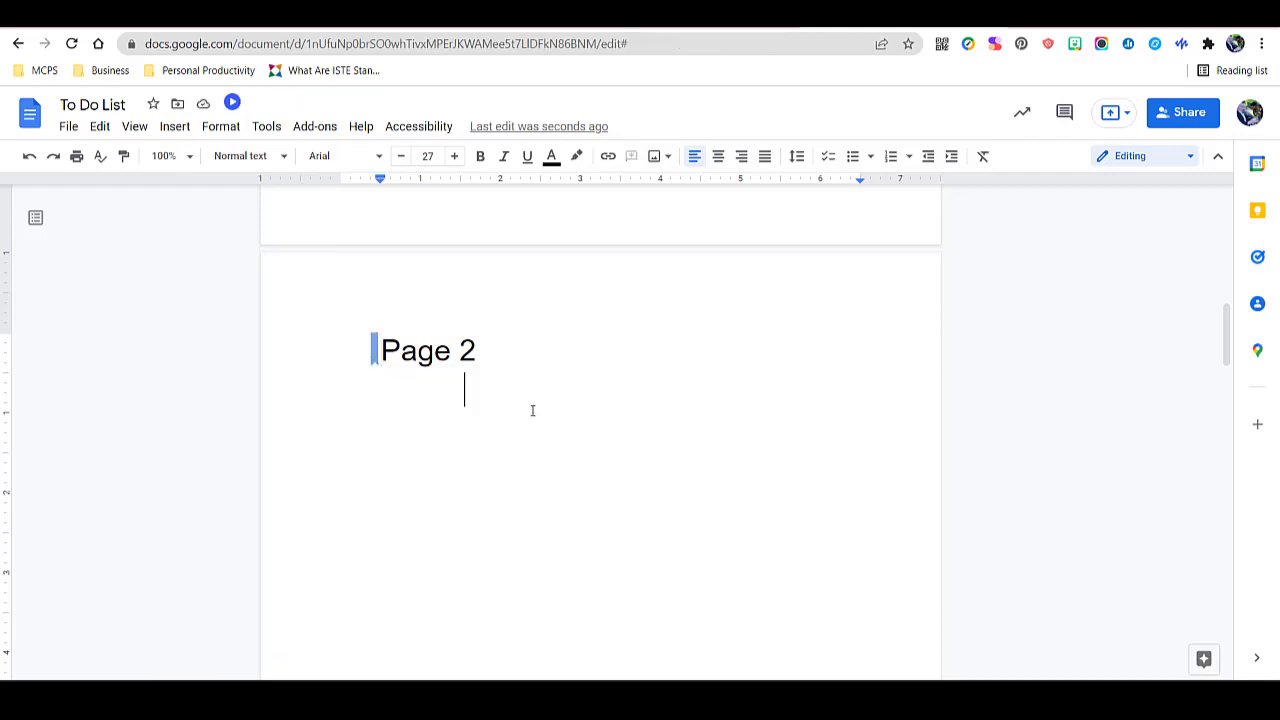
scroll("up", 3)
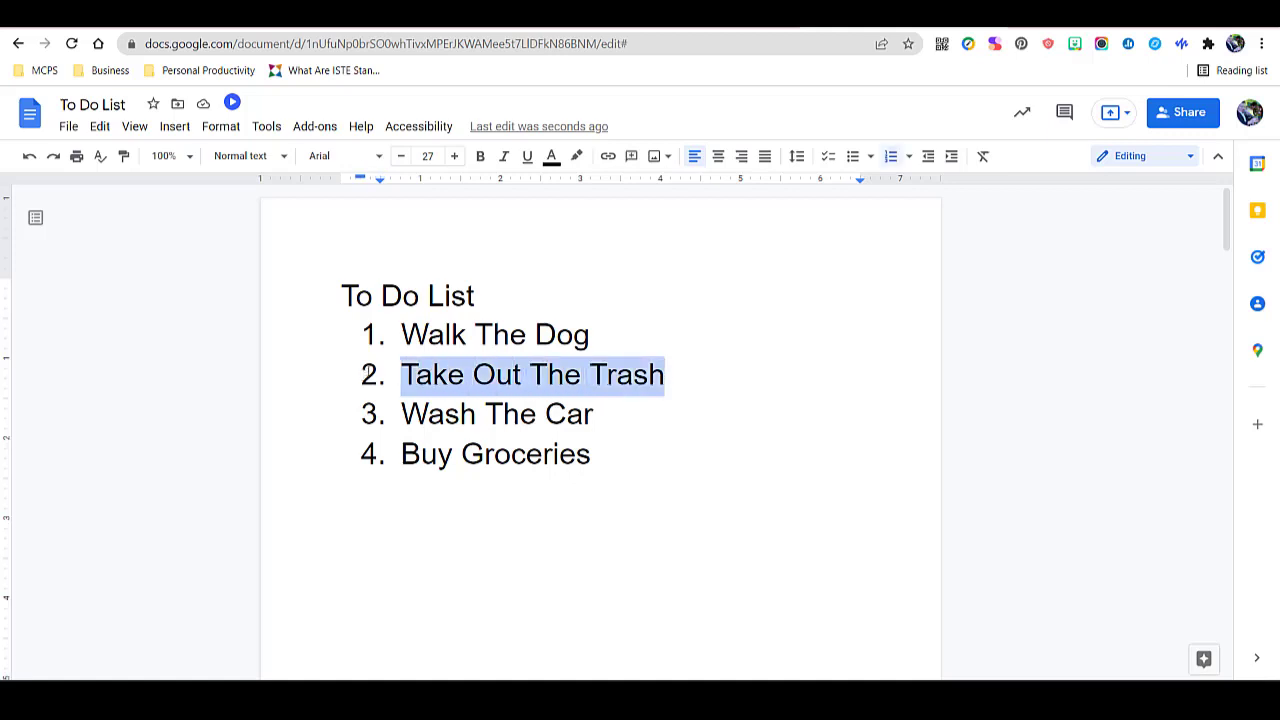
mouse_move(604, 156)
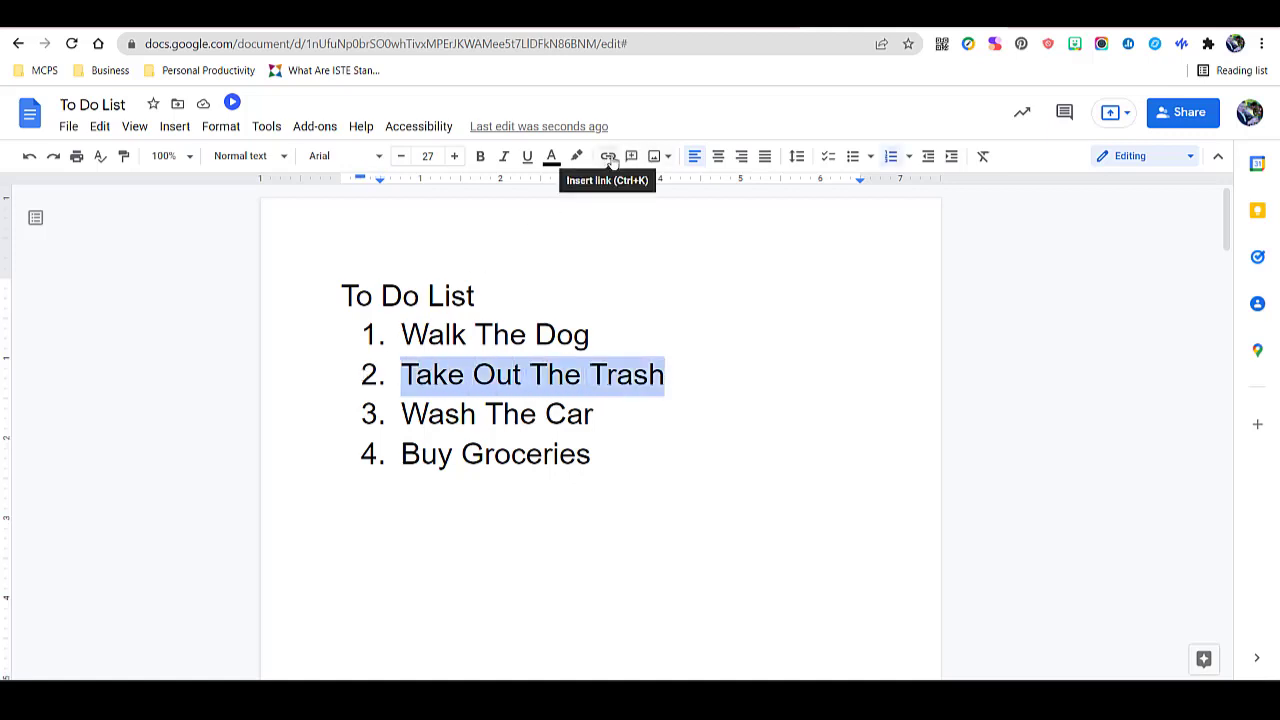
- Link 'Take Out The Trash' to the Page 2 bookmark, test it, and reach the Back to "To Do List" line
left_click(608, 156)
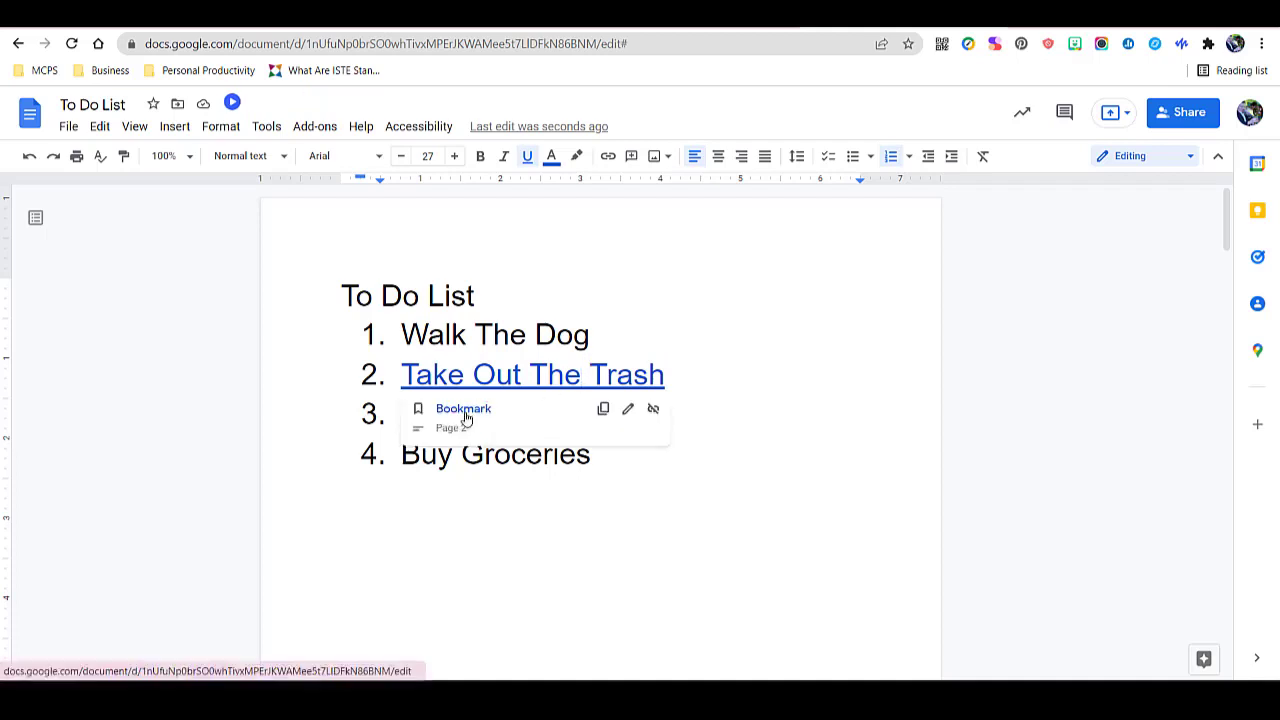
left_click(464, 408)
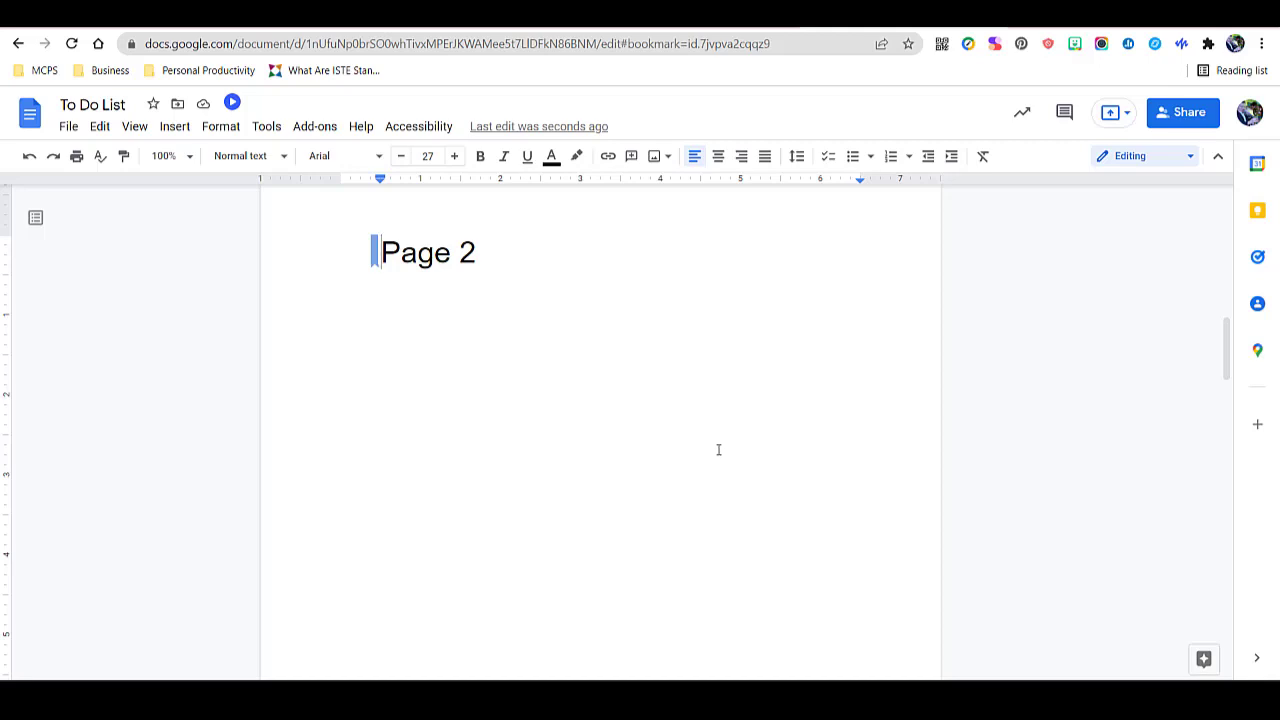
scroll("down", 3)
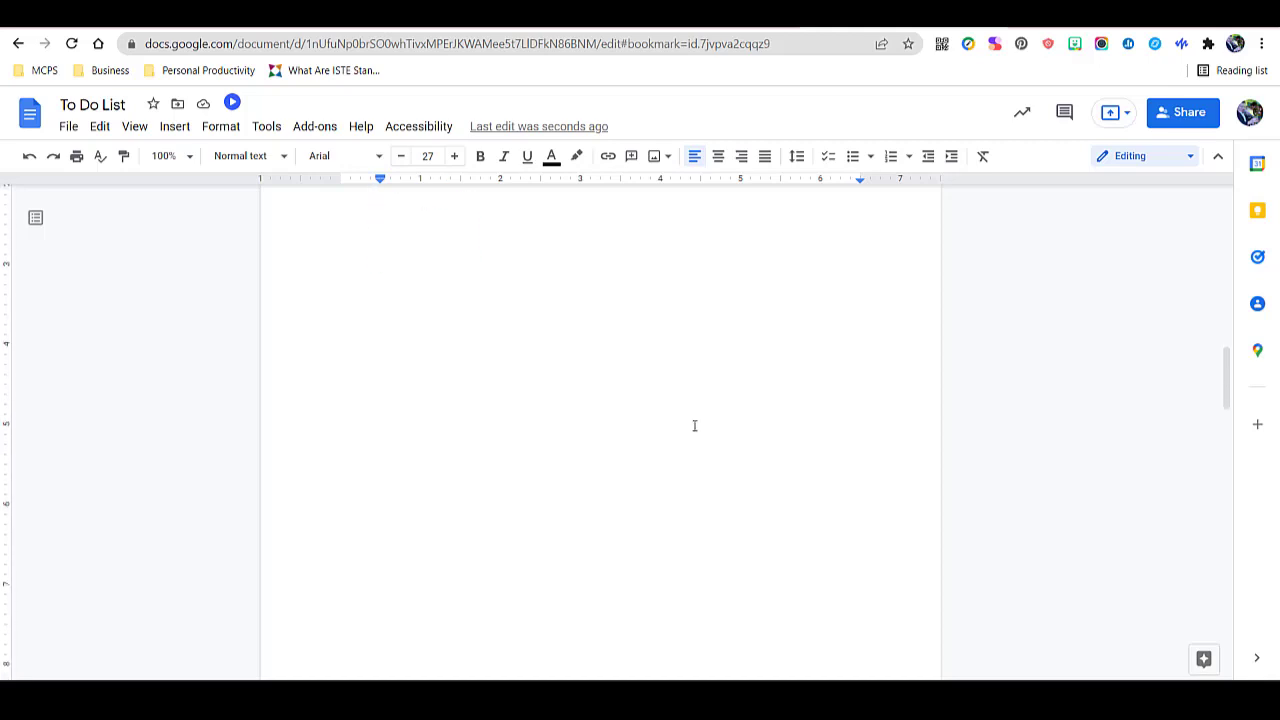
scroll("down", 3)
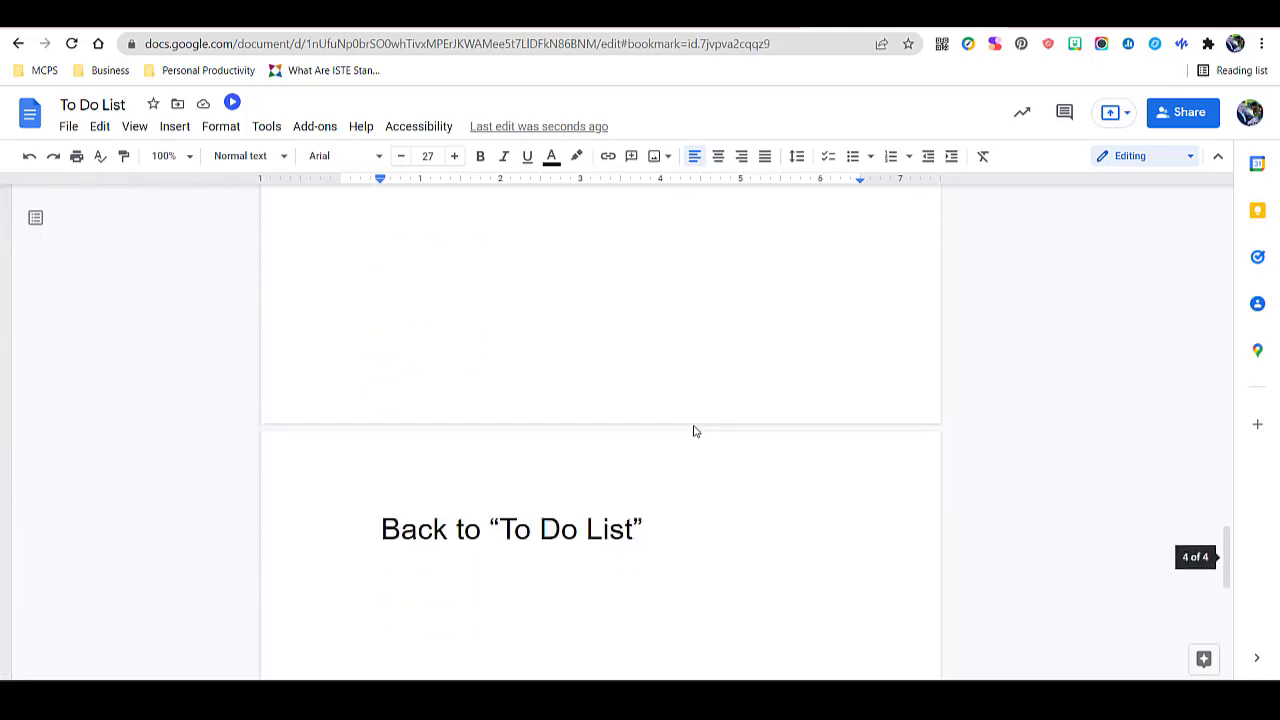
scroll("down", 3)
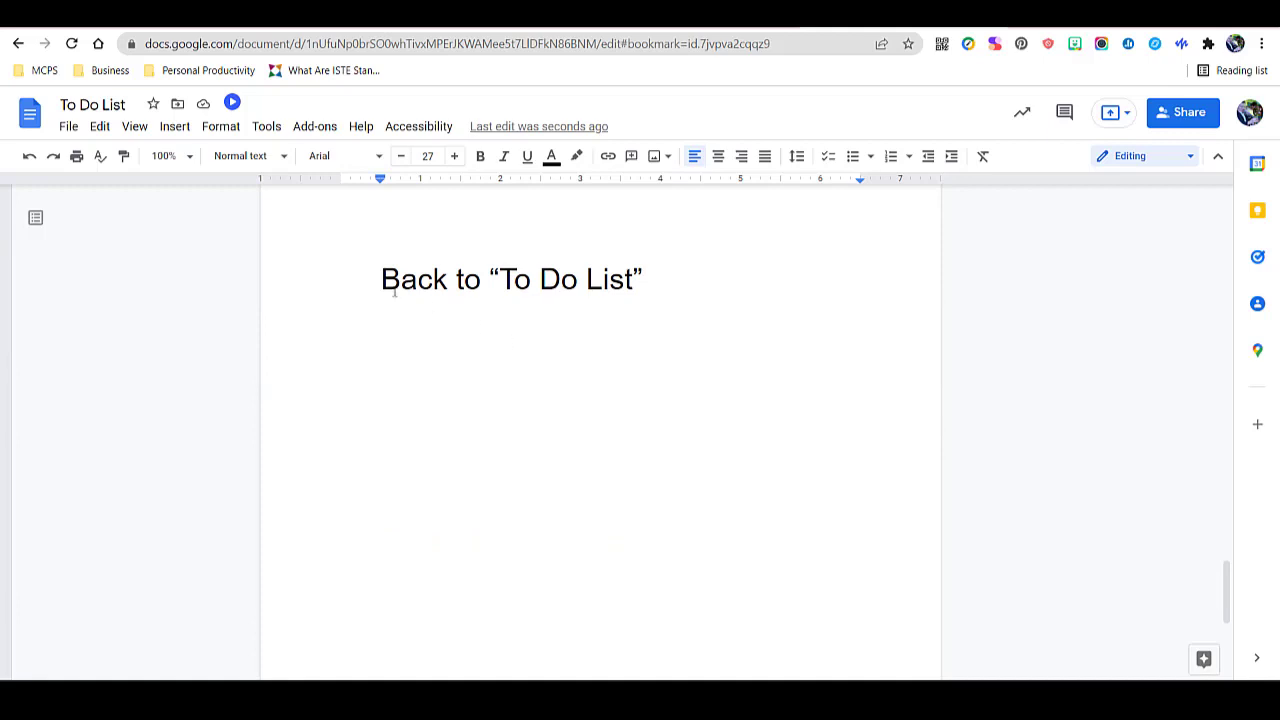
mouse_move(690, 396)
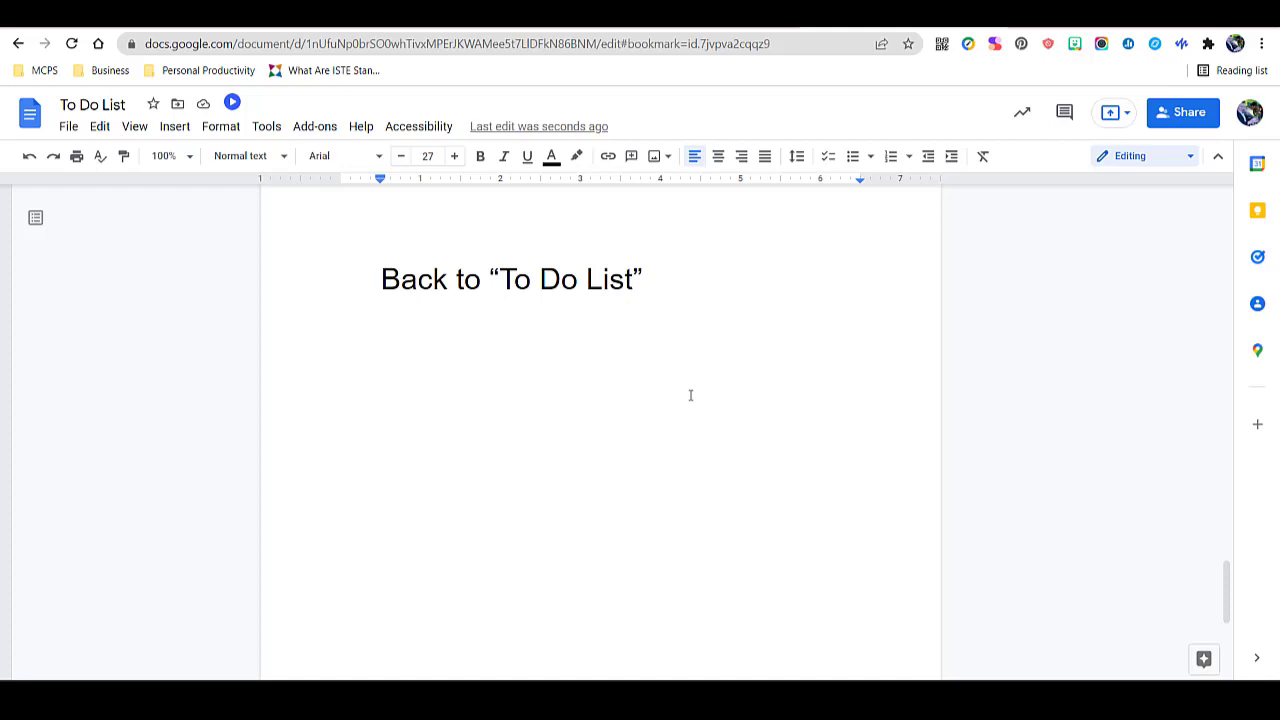
- Insert a bookmark at the To Do List title and scroll to the Back to "To Do List" line
scroll("down", 3)
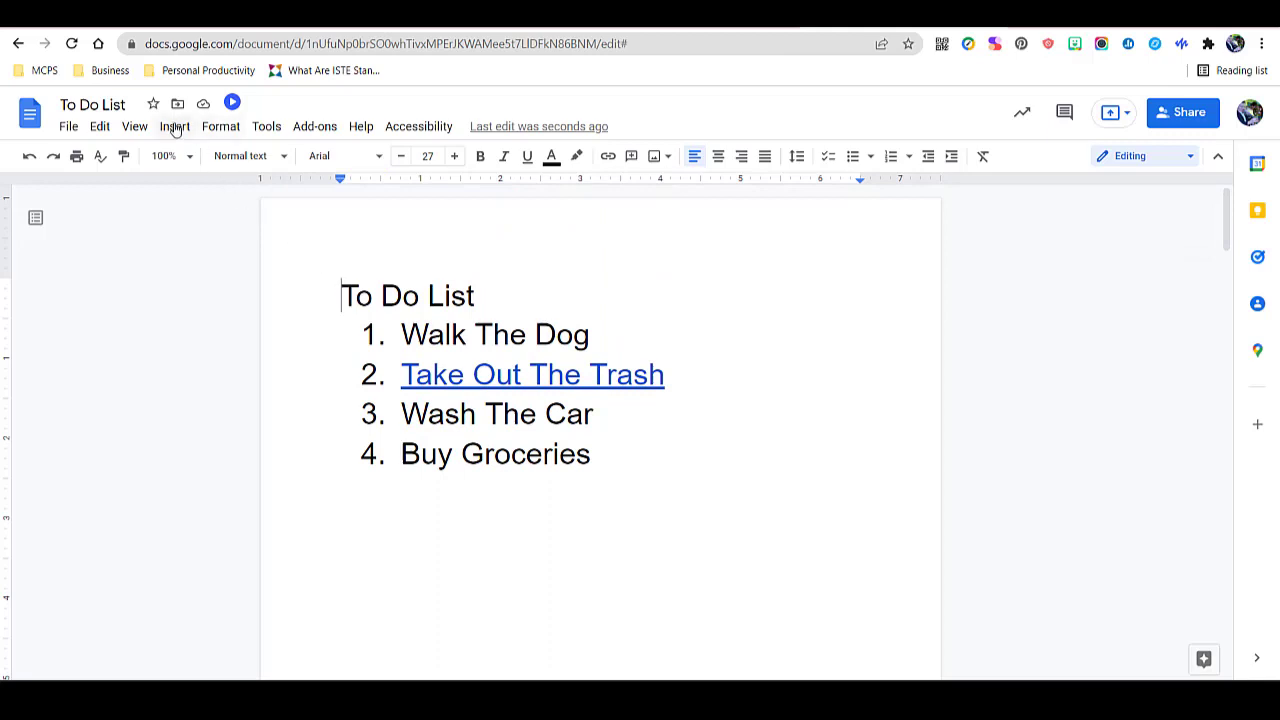
left_click(174, 126)
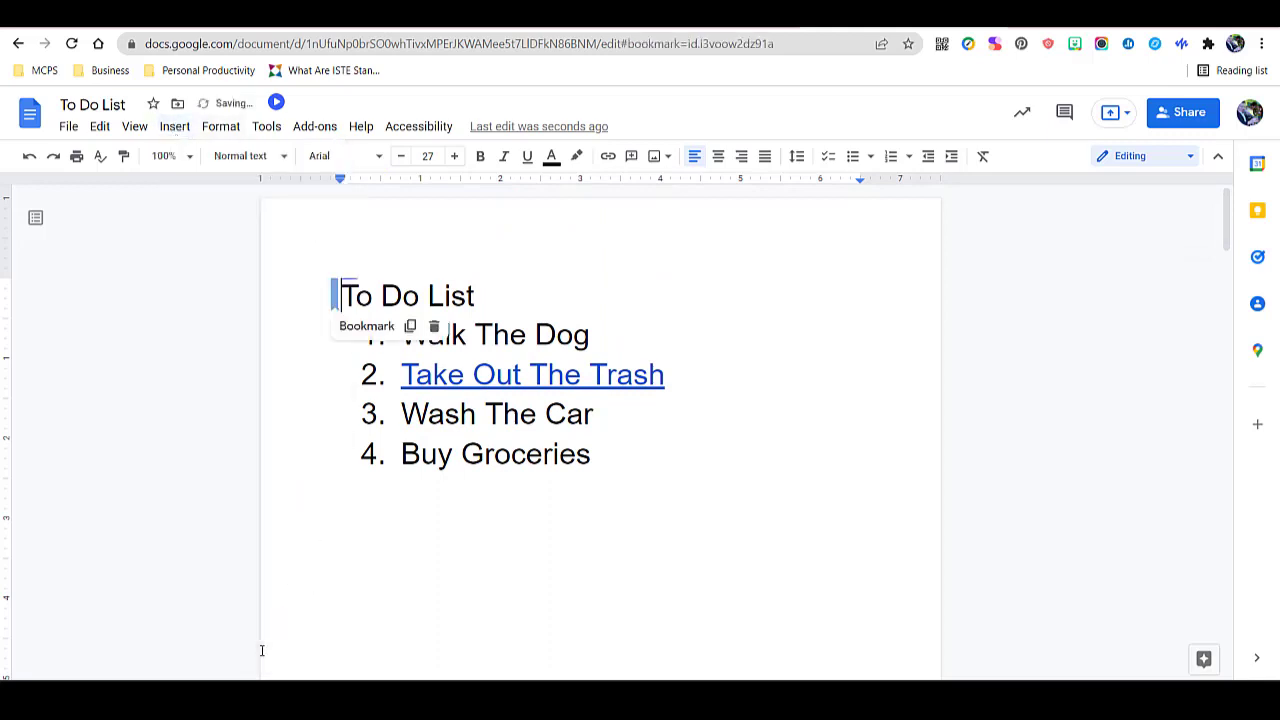
scroll("down", 3)
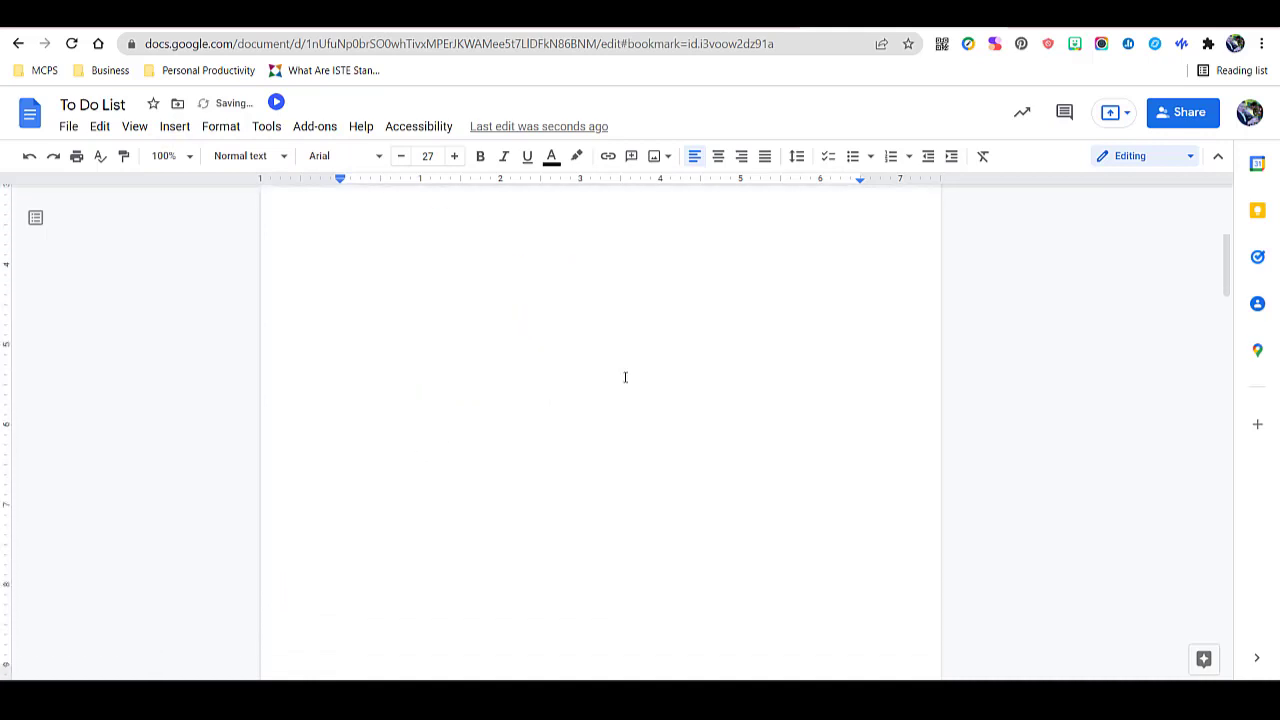
scroll("down", 3)
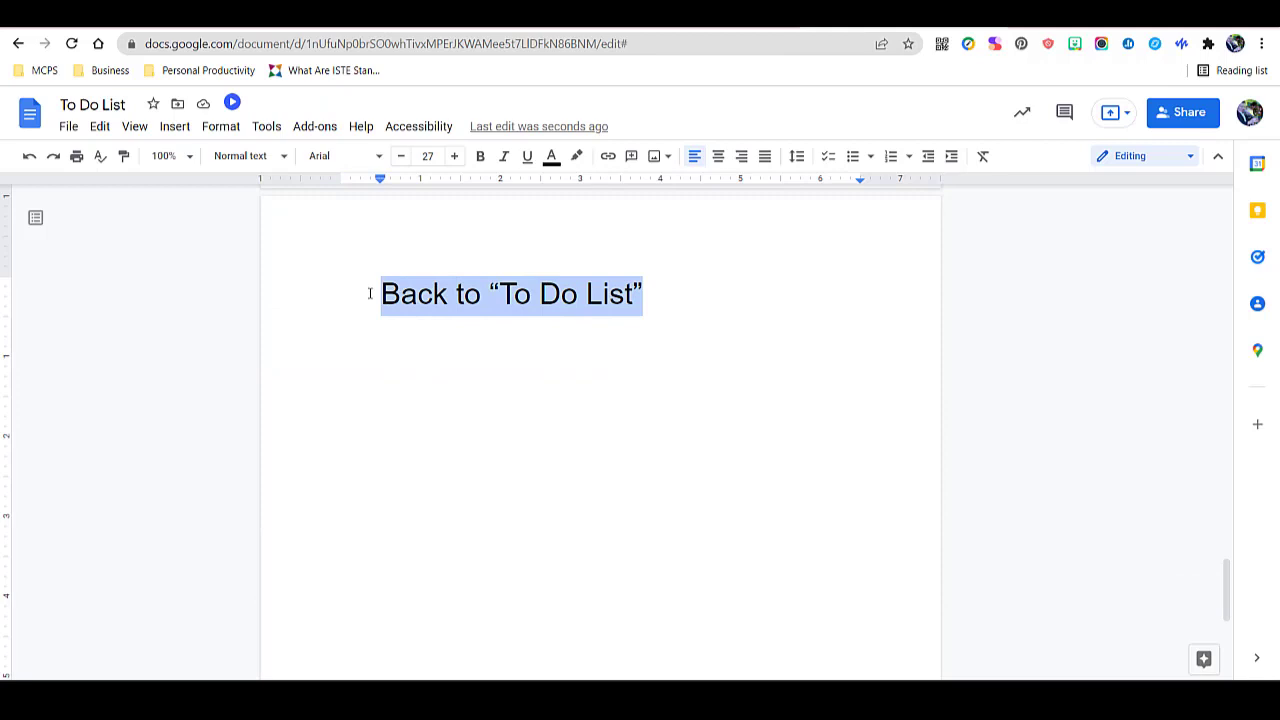
mouse_move(578, 156)
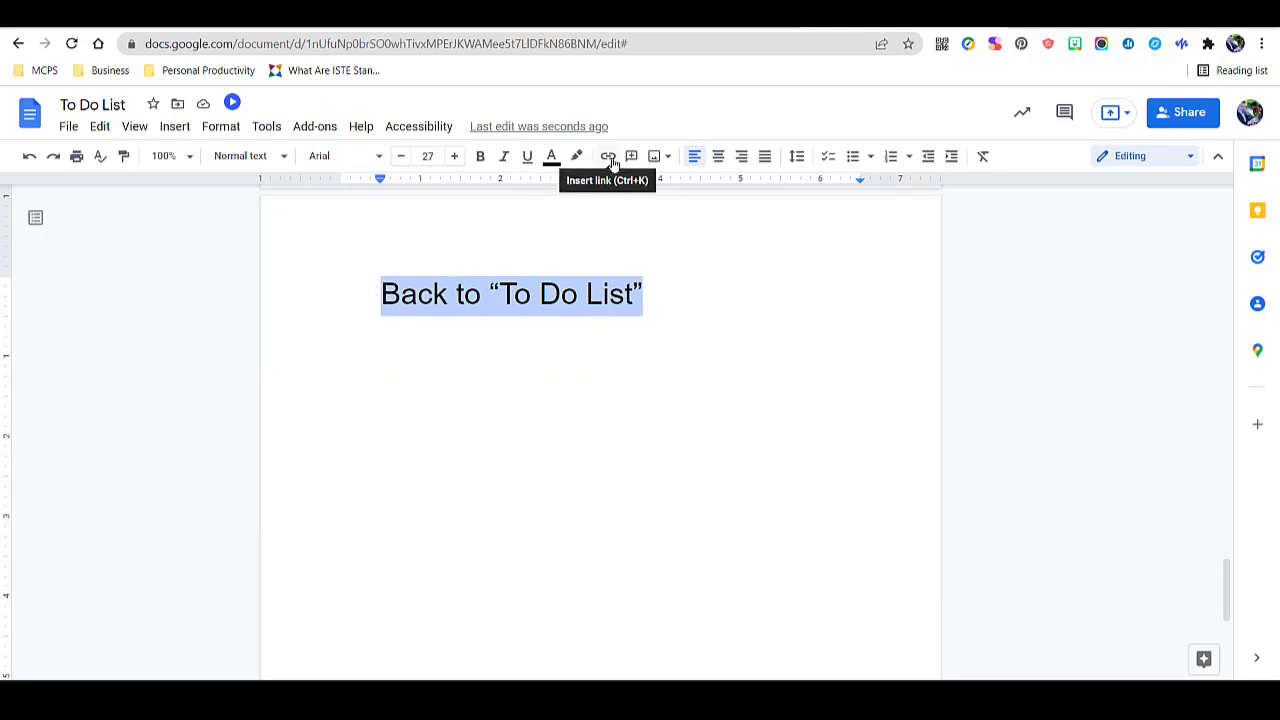
- Link the Back to "To Do List" line to the title bookmark and test the jump to the top
left_click(608, 156)
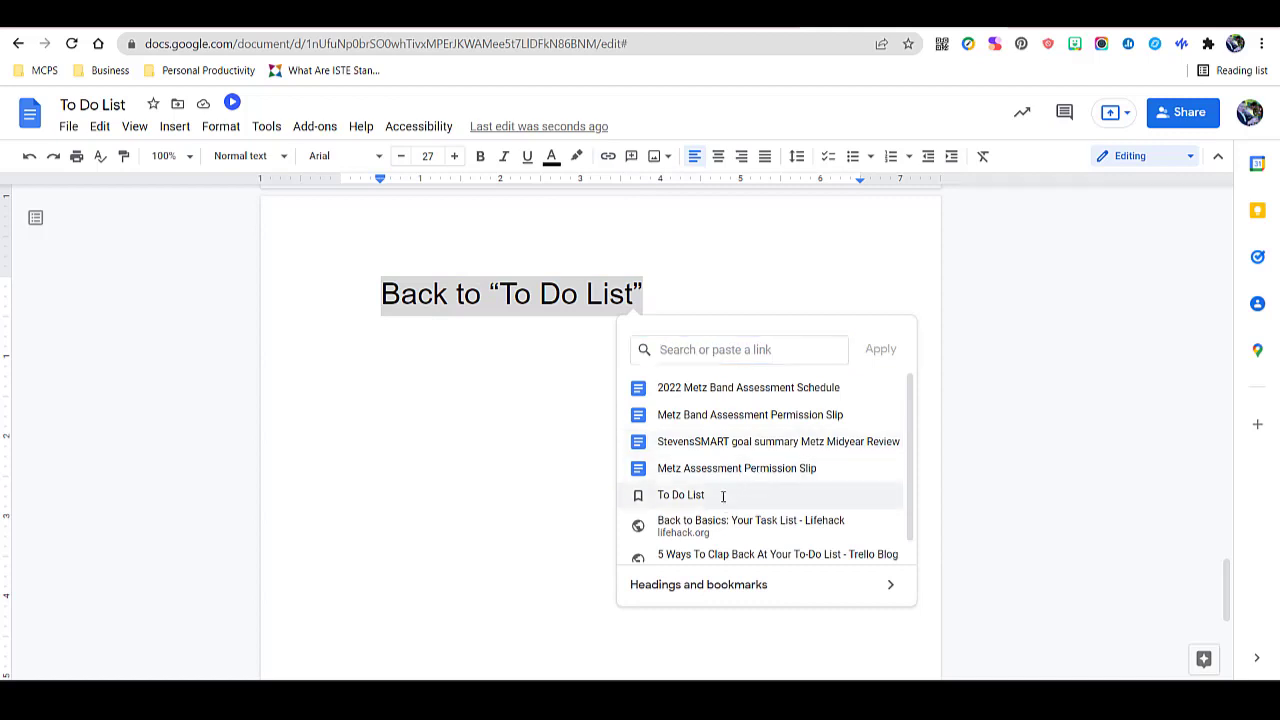
left_click(680, 496)
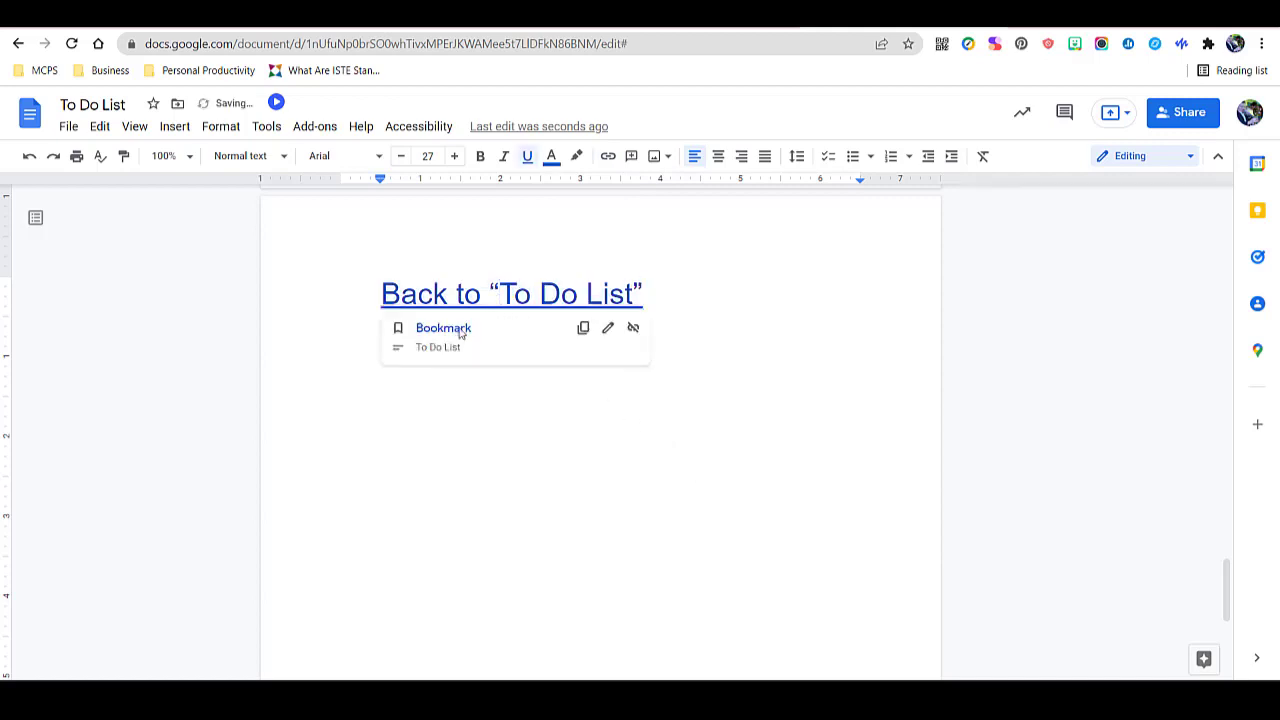
left_click(438, 348)
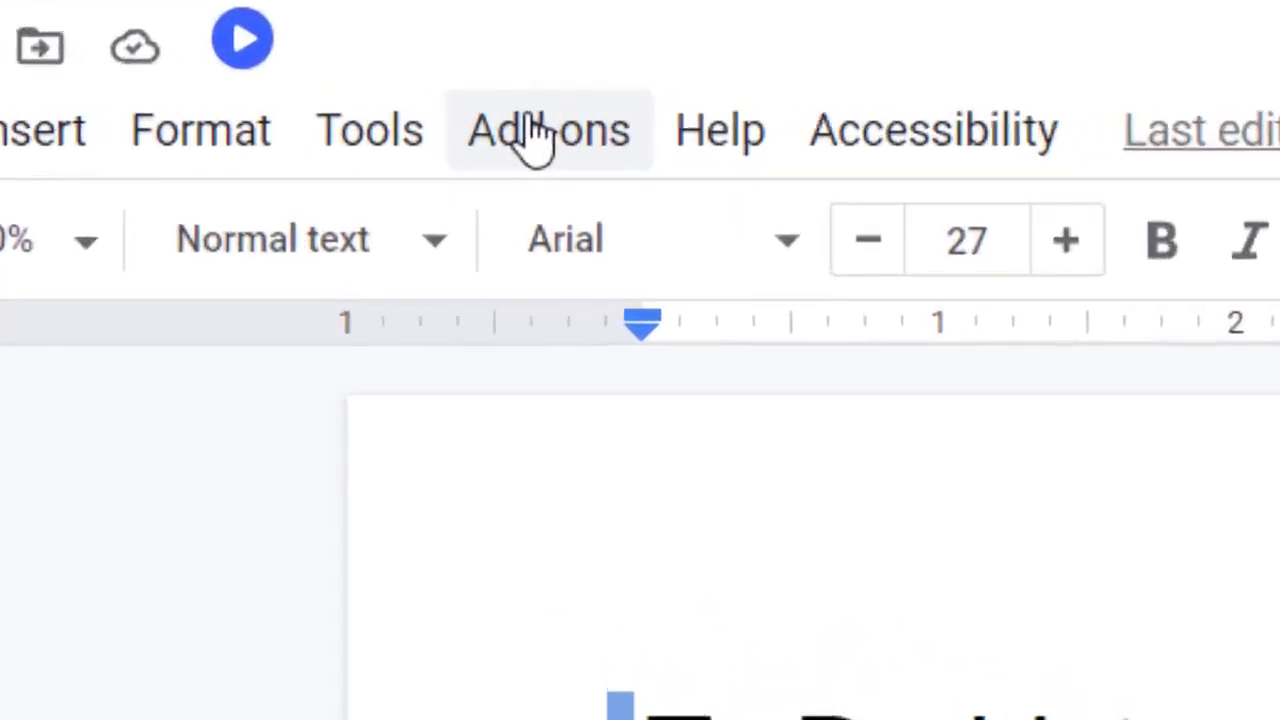
- Search the Workspace Marketplace for 'Flaticon' and open the Icons for Slides & Docs listing
left_click(548, 130)
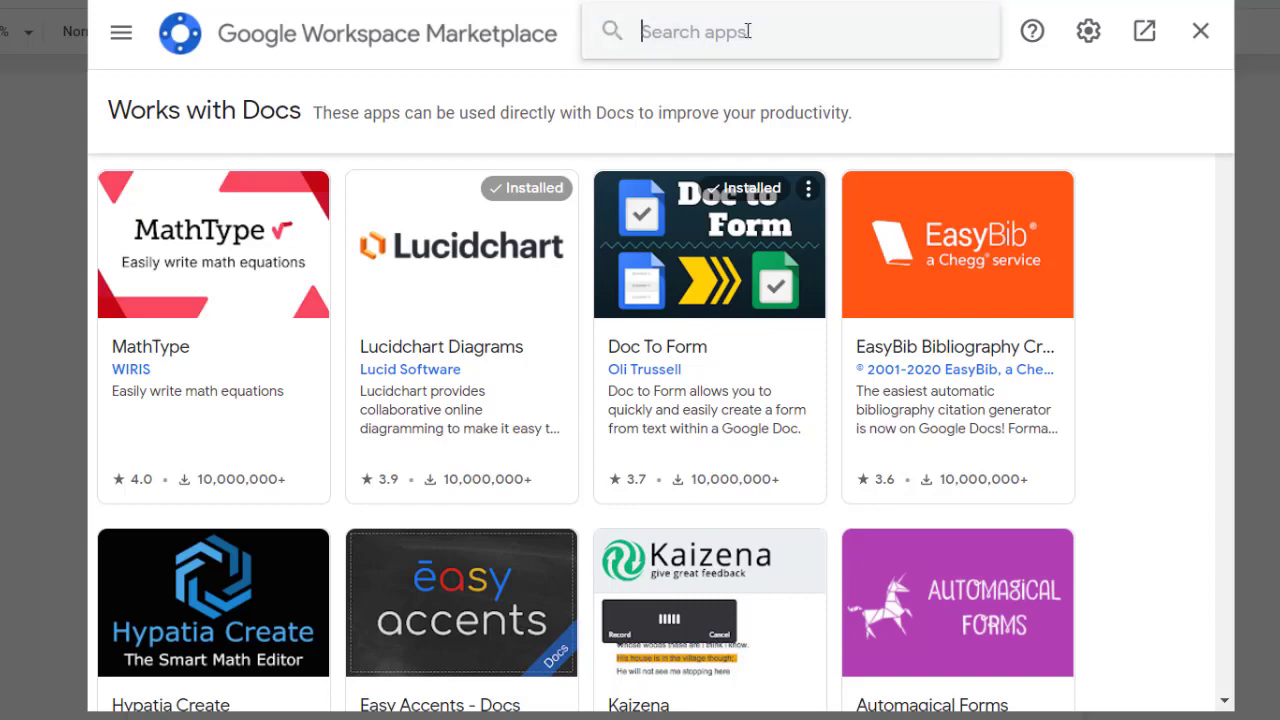
type("Flaticon")
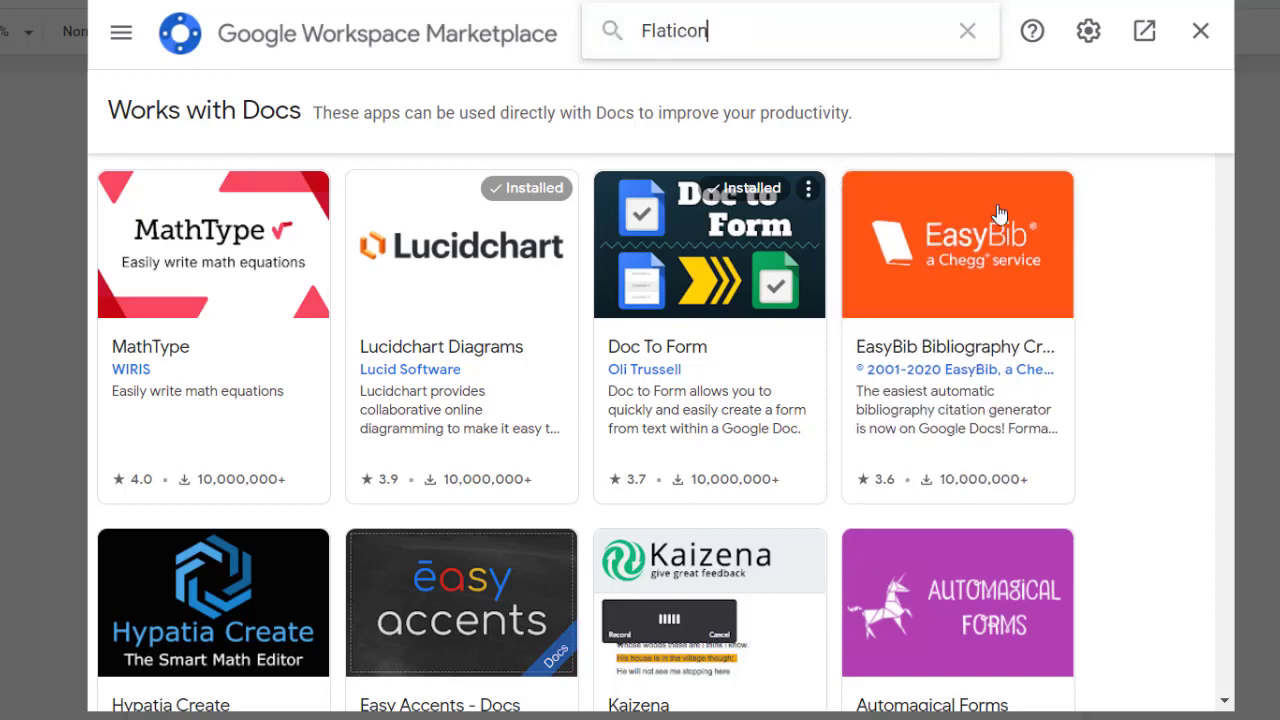
key("Enter")
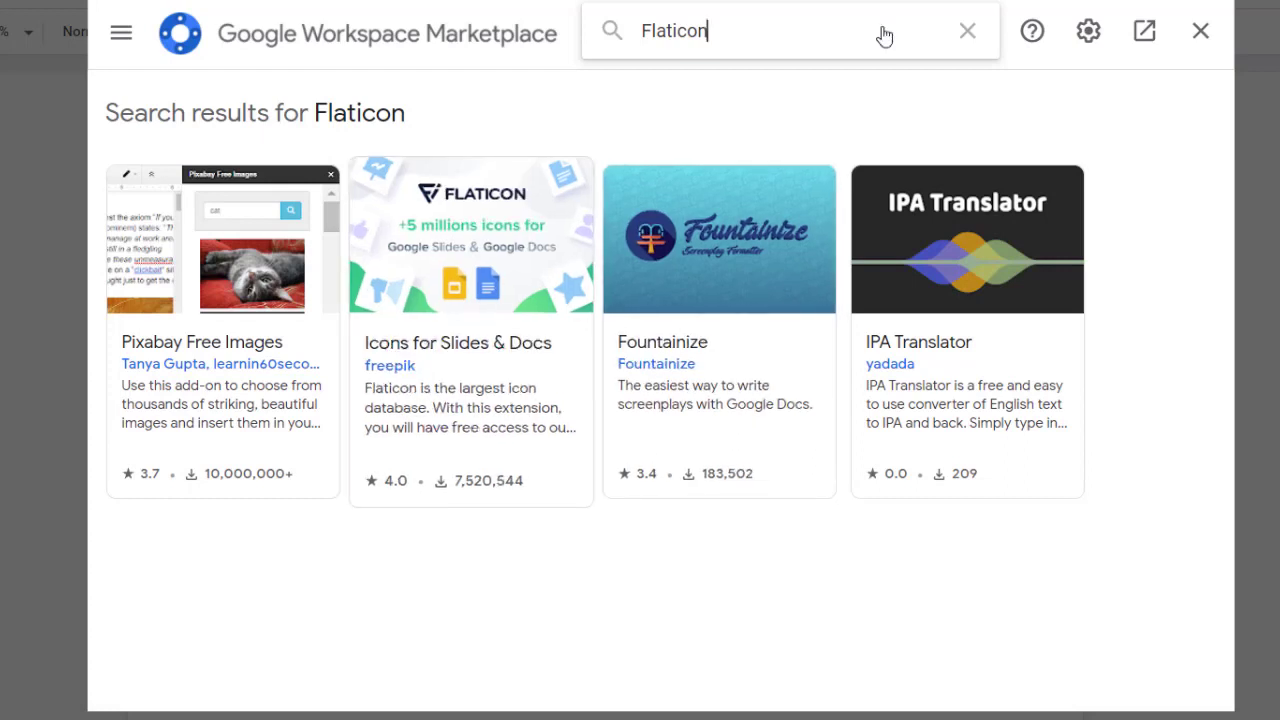
mouse_move(500, 248)
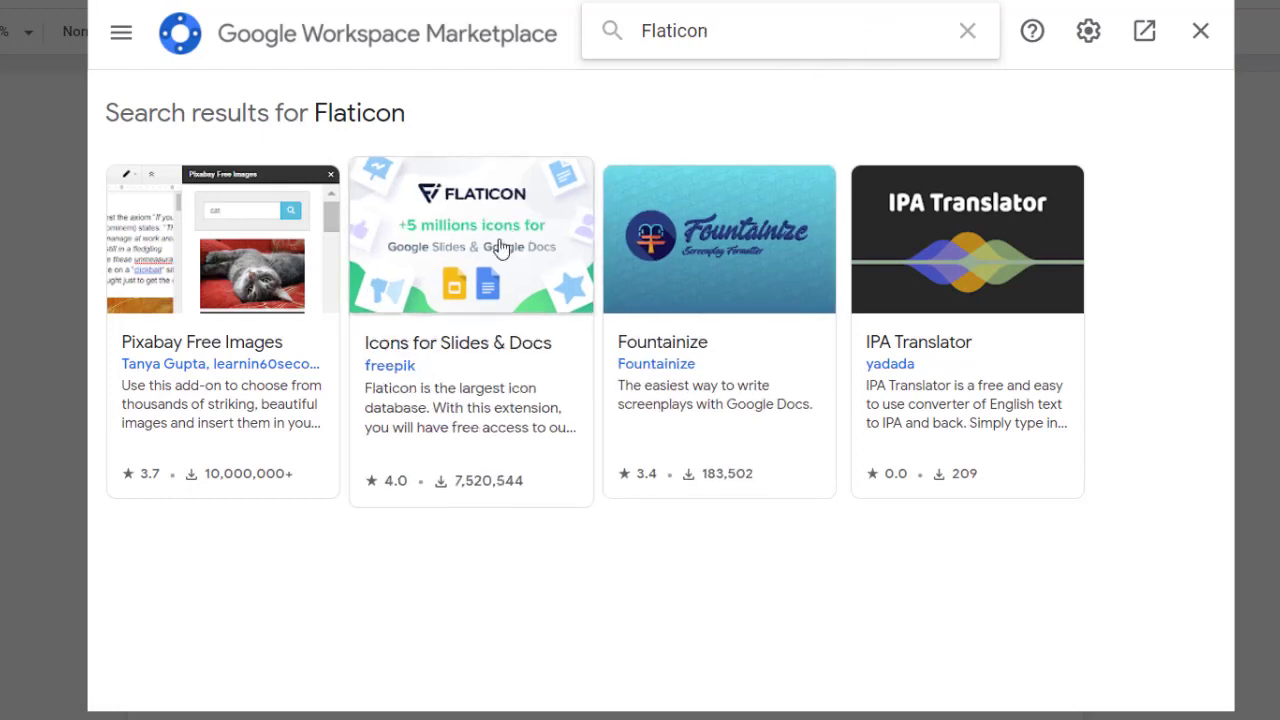
left_click(500, 248)
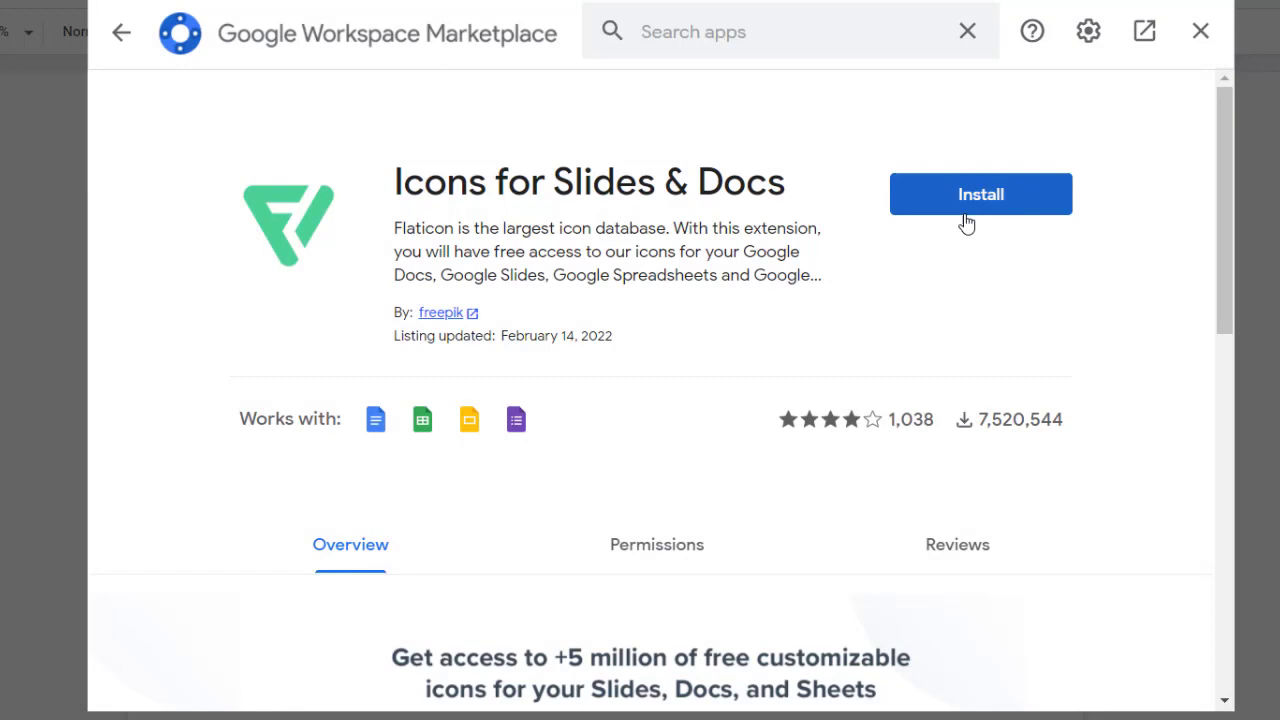